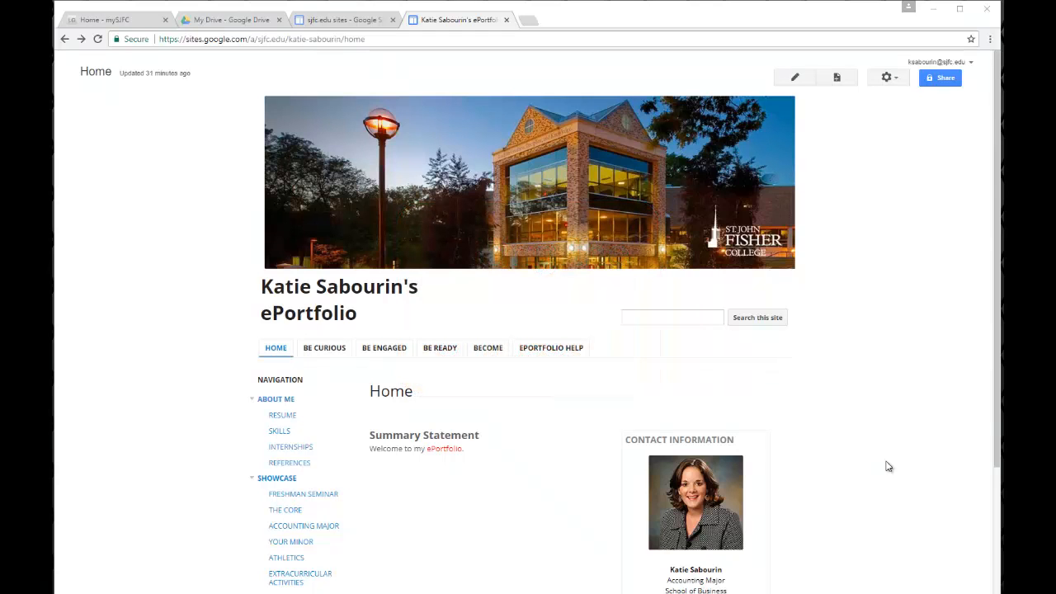
pyautogui.moveTo(890, 460)
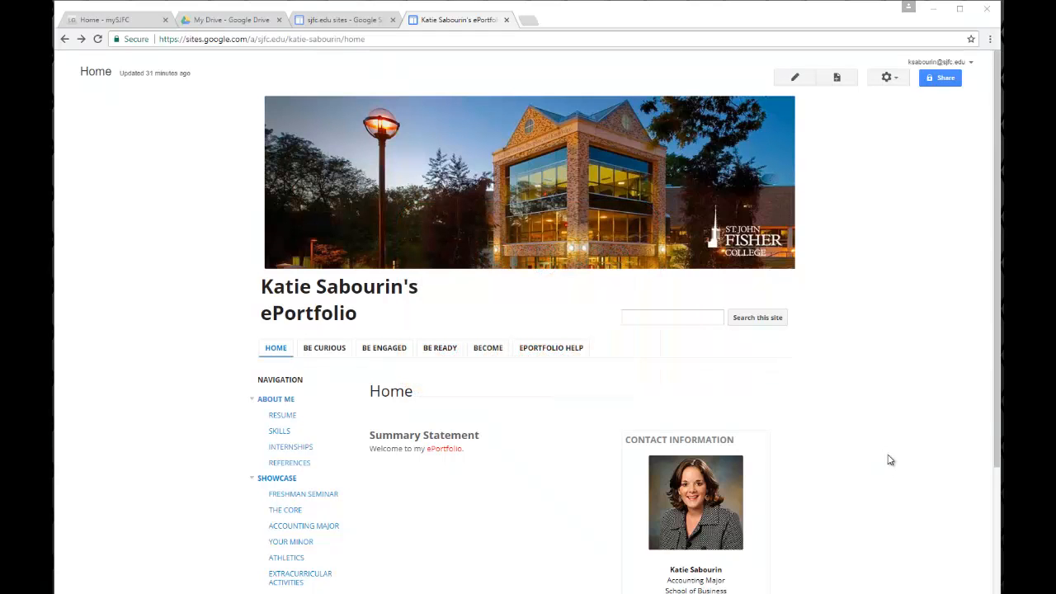
pyautogui.moveTo(947, 101)
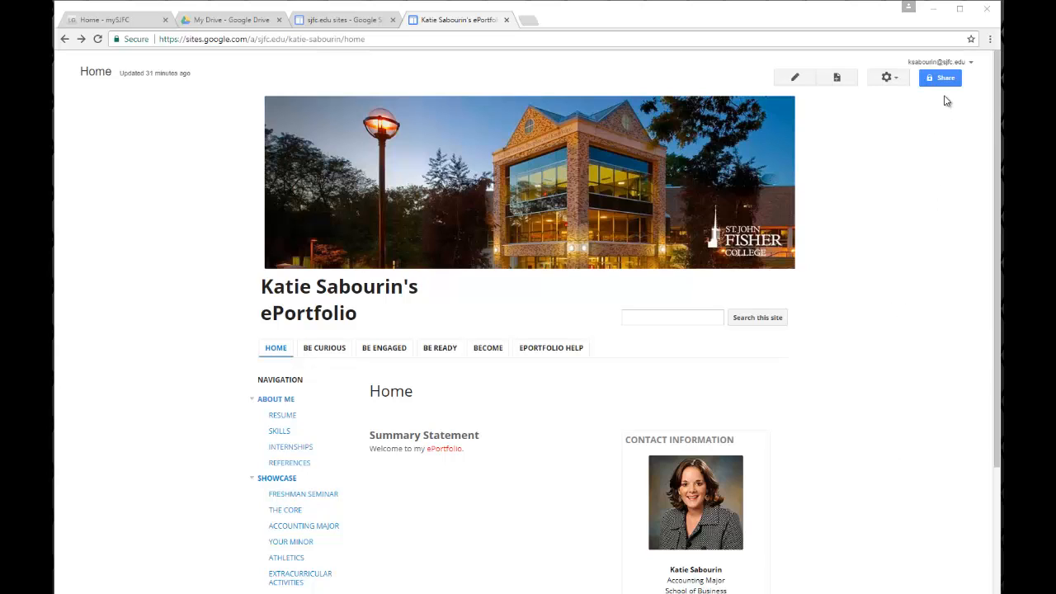
pyautogui.moveTo(945, 77)
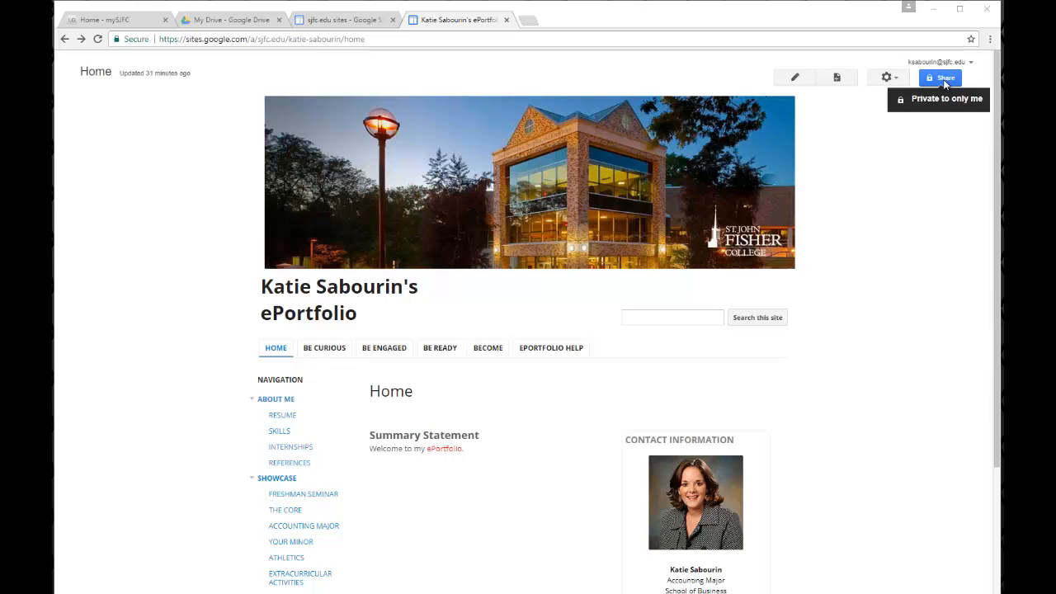
pyautogui.moveTo(897, 270)
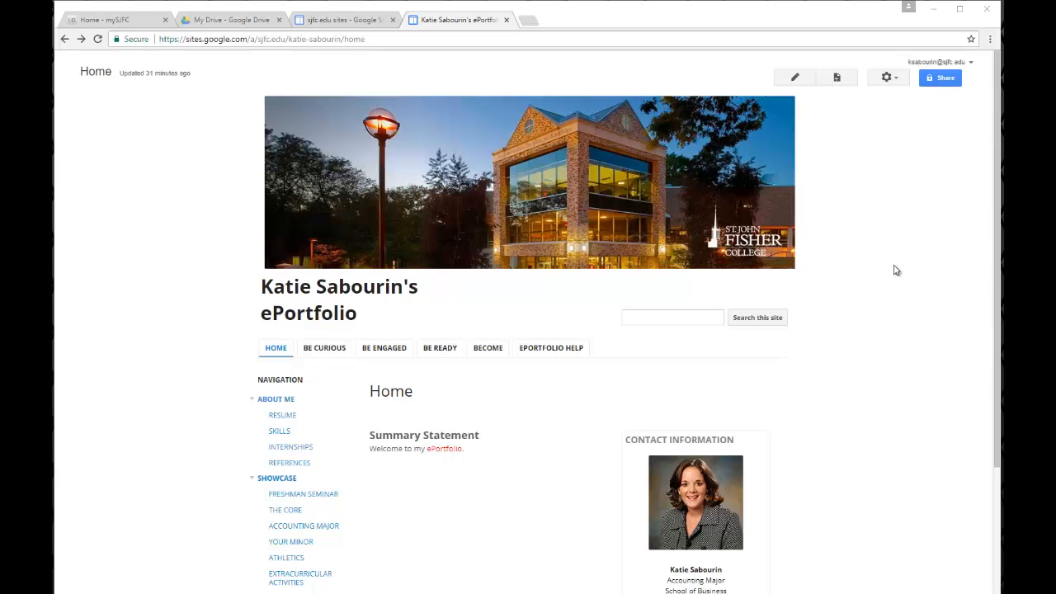
pyautogui.moveTo(905, 263)
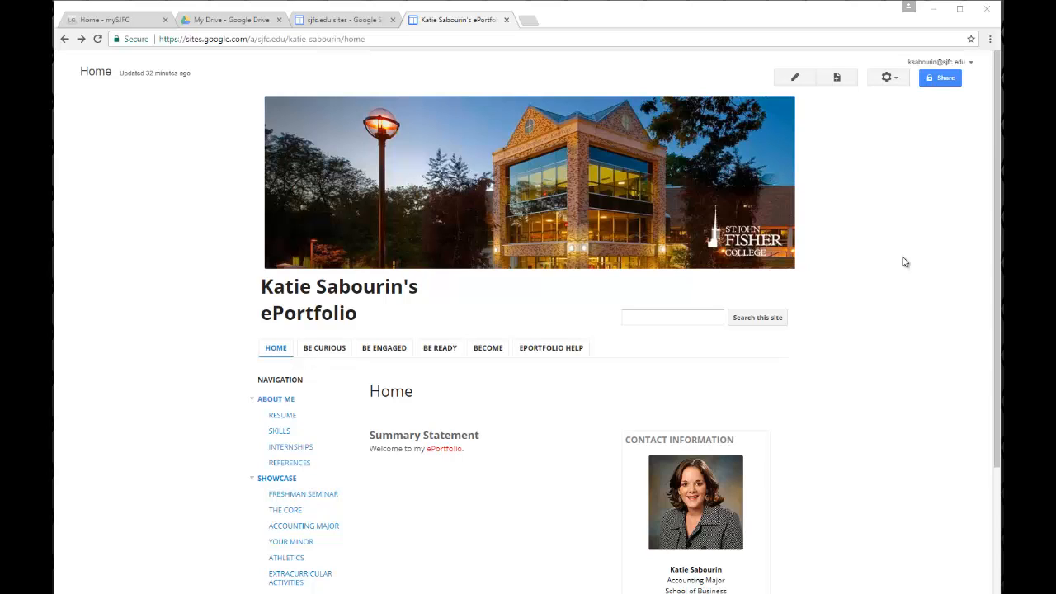
pyautogui.moveTo(904, 256)
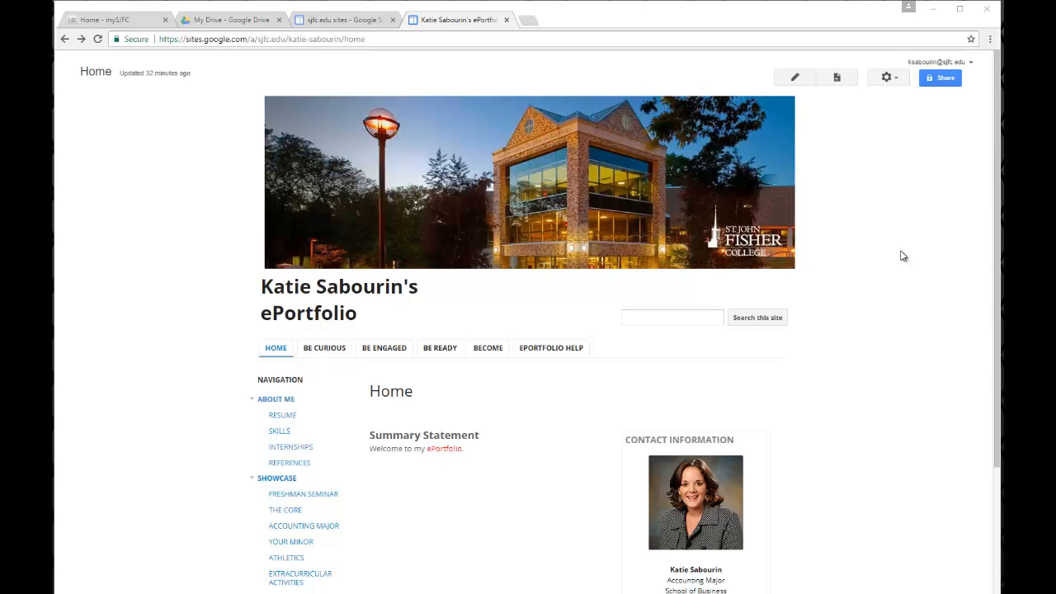
pyautogui.moveTo(945, 118)
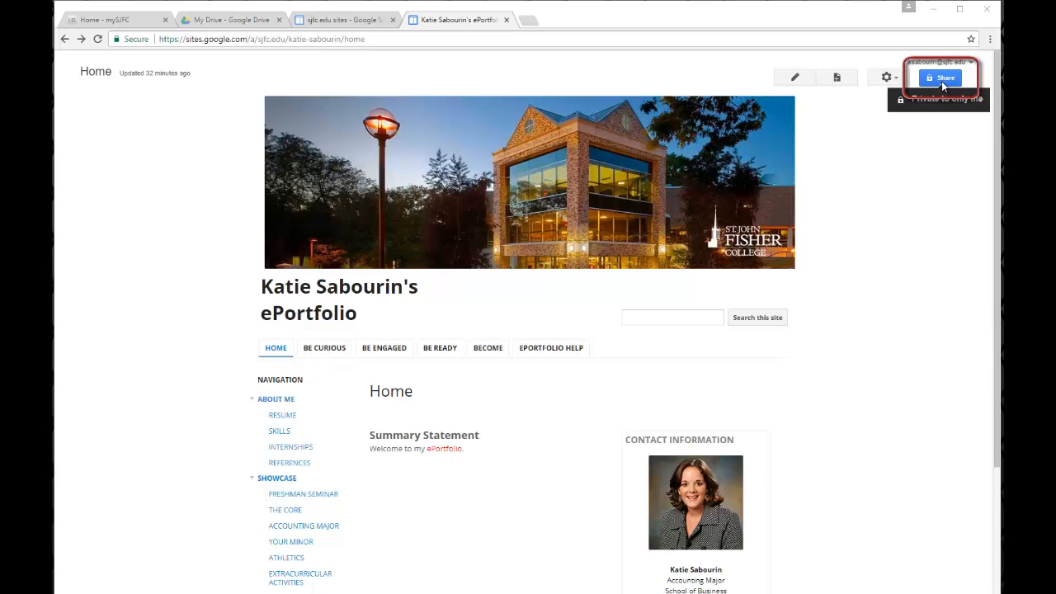
# Open the ePortfolio site's Sharing and Permissions settings from the Share button
pyautogui.click(941, 77)
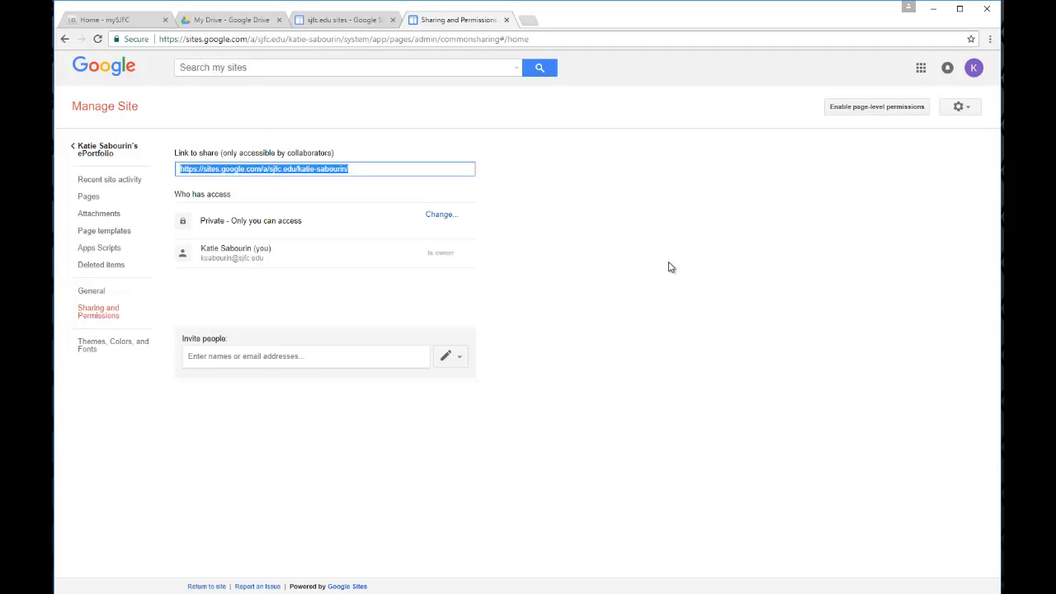
pyautogui.moveTo(596, 304)
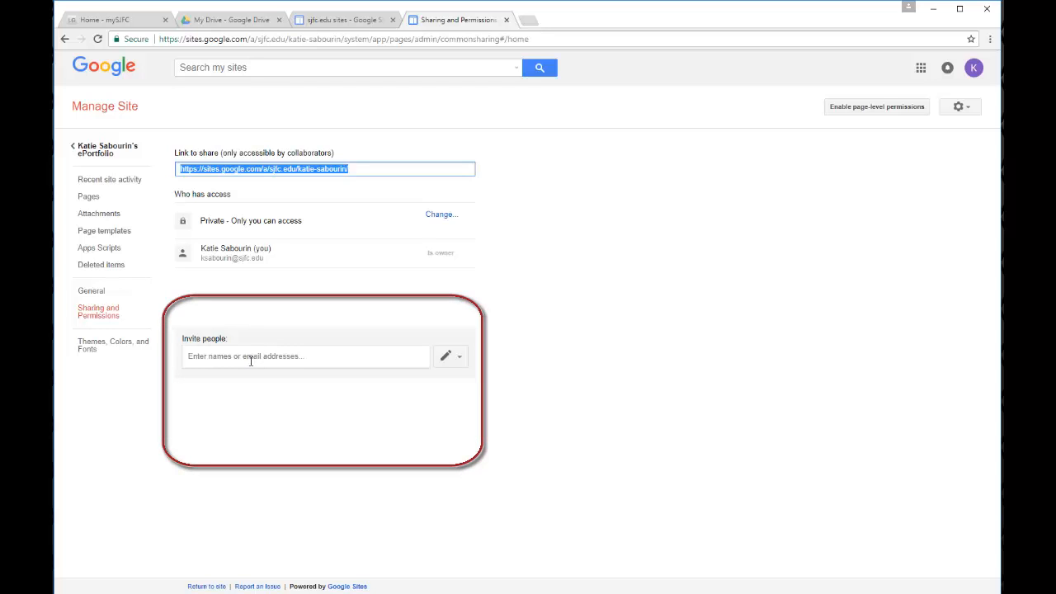
# Invite 'sabourin' with Can view access and open the personal message box
pyautogui.click(306, 356)
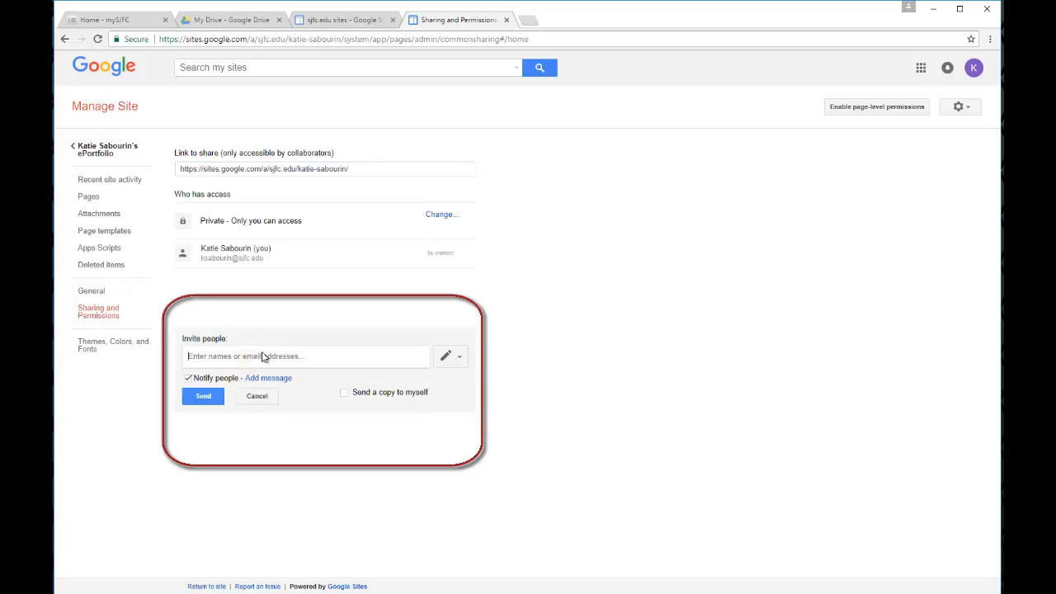
pyautogui.write('sabourin')
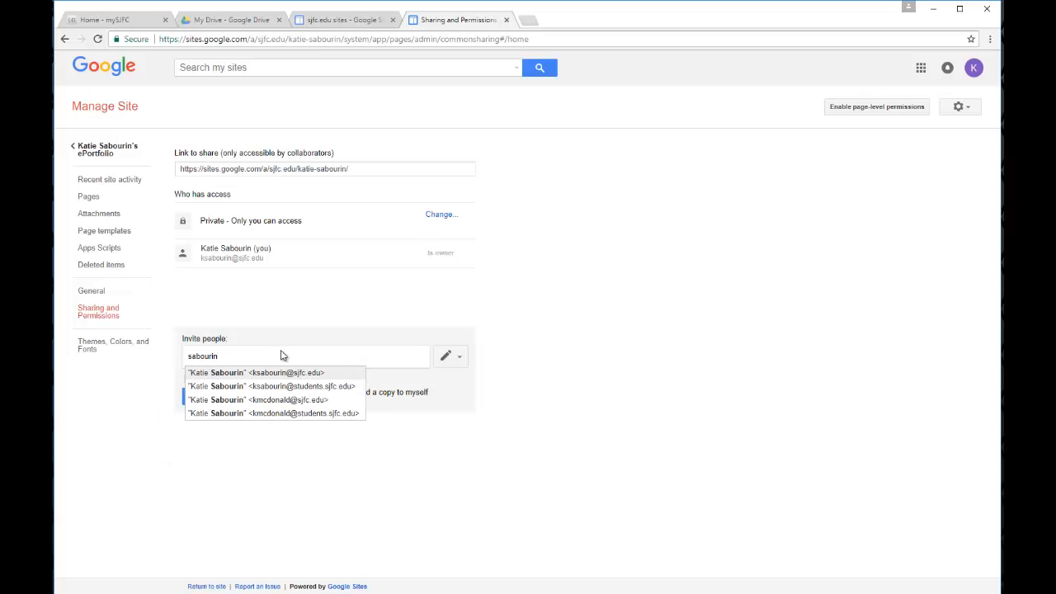
pyautogui.moveTo(288, 356)
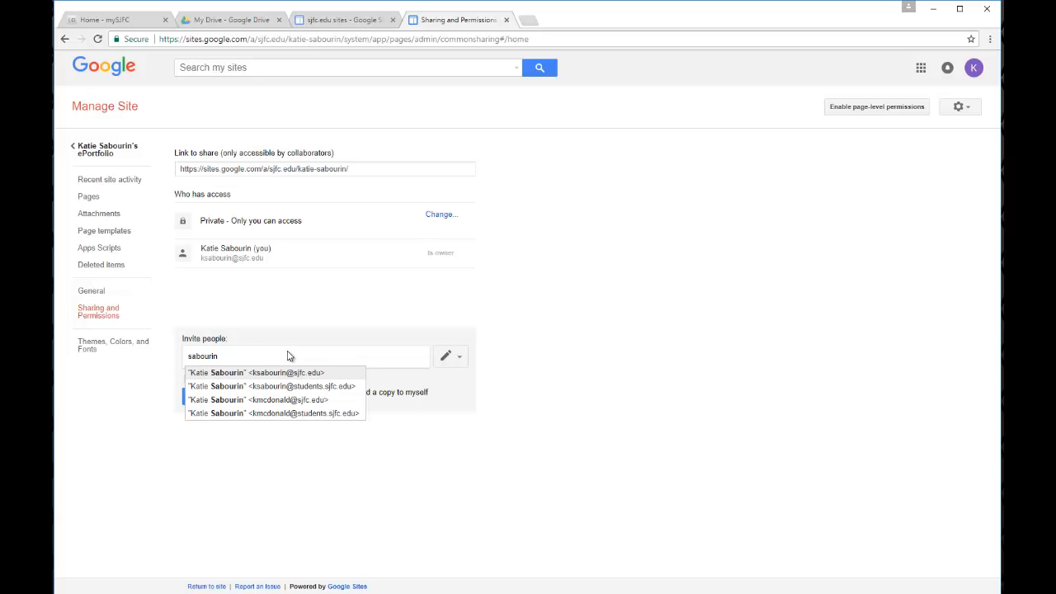
pyautogui.moveTo(266, 374)
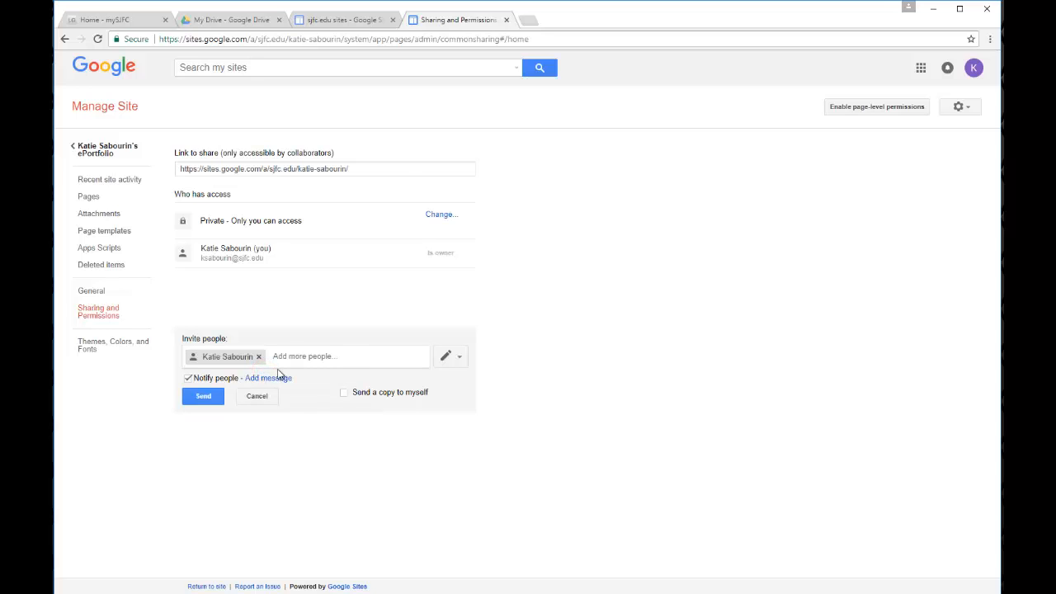
pyautogui.moveTo(460, 373)
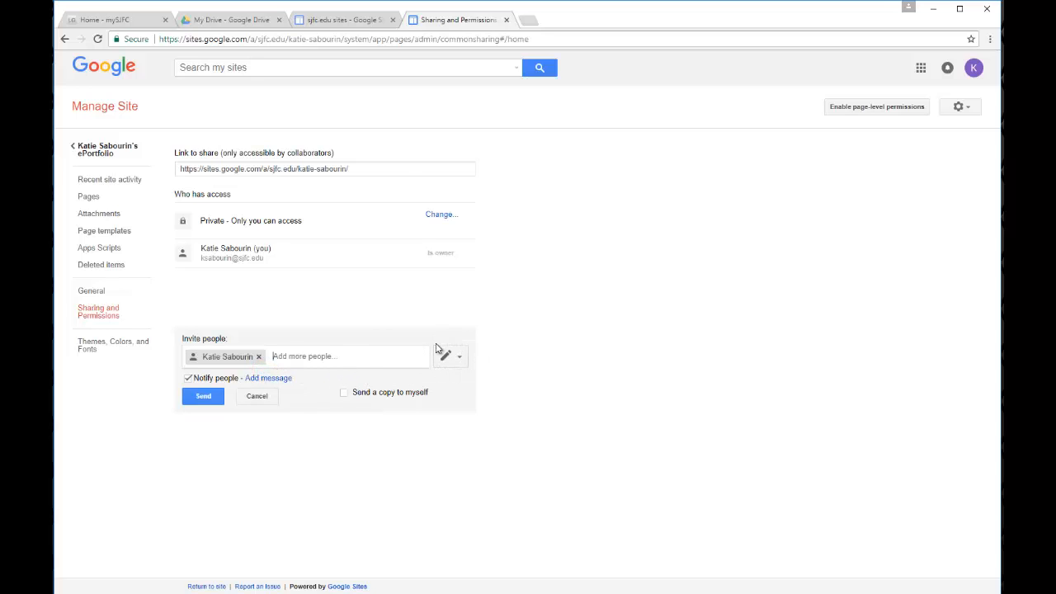
pyautogui.moveTo(445, 356)
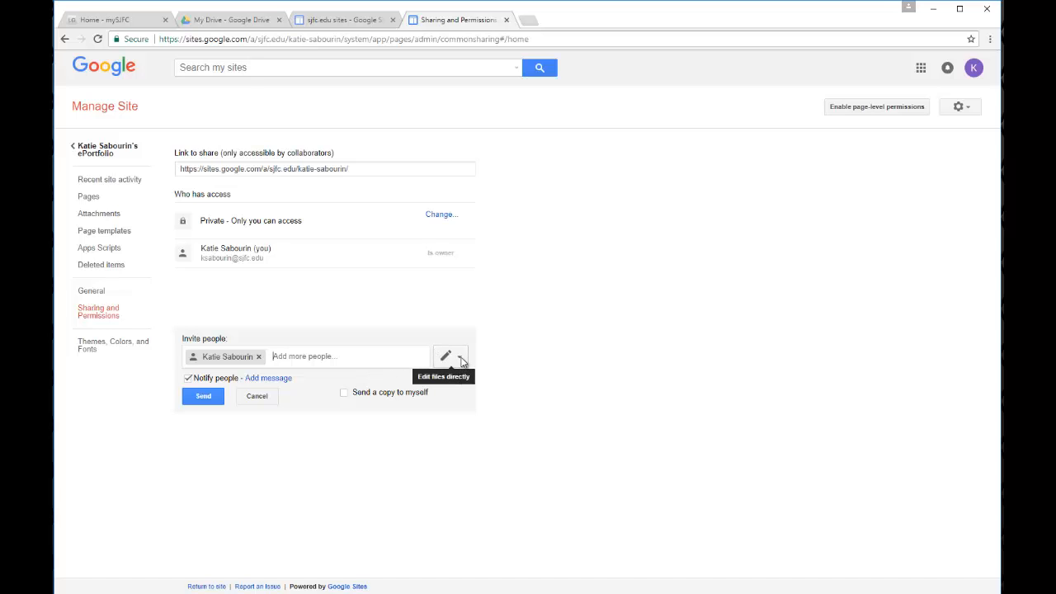
pyautogui.click(460, 355)
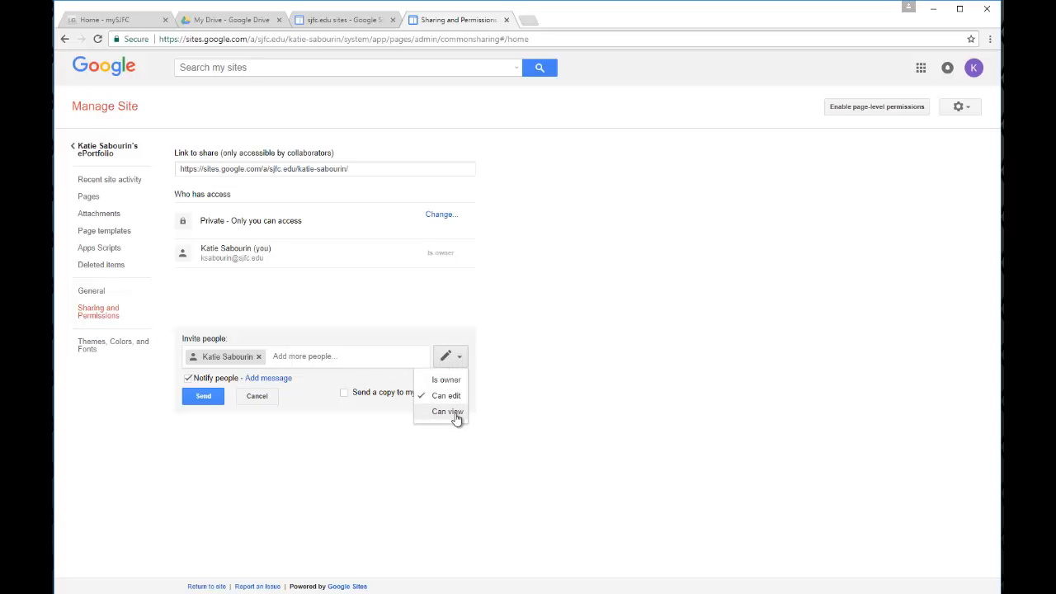
pyautogui.click(448, 412)
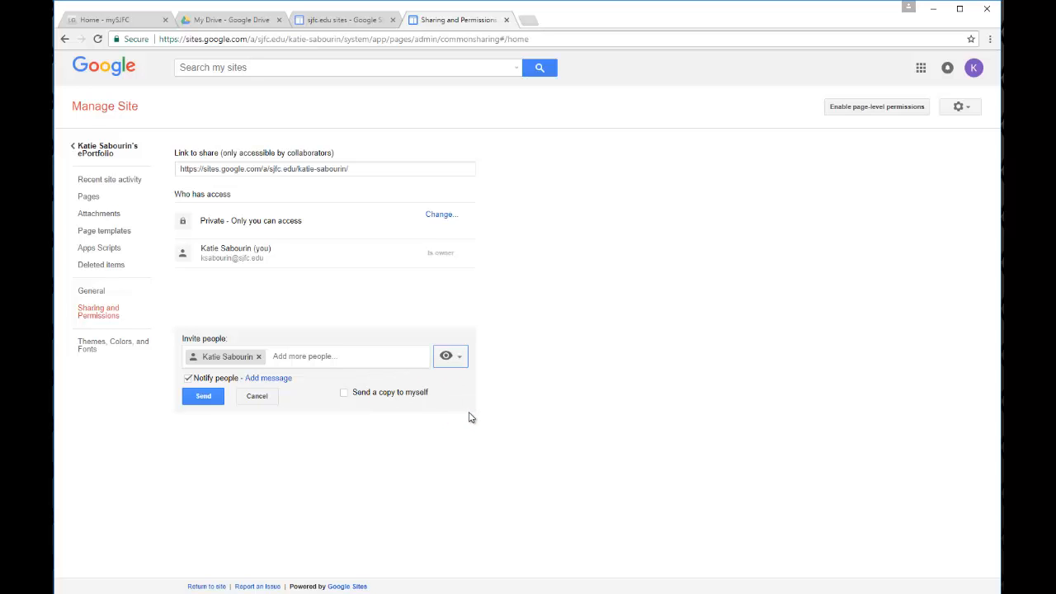
pyautogui.moveTo(314, 308)
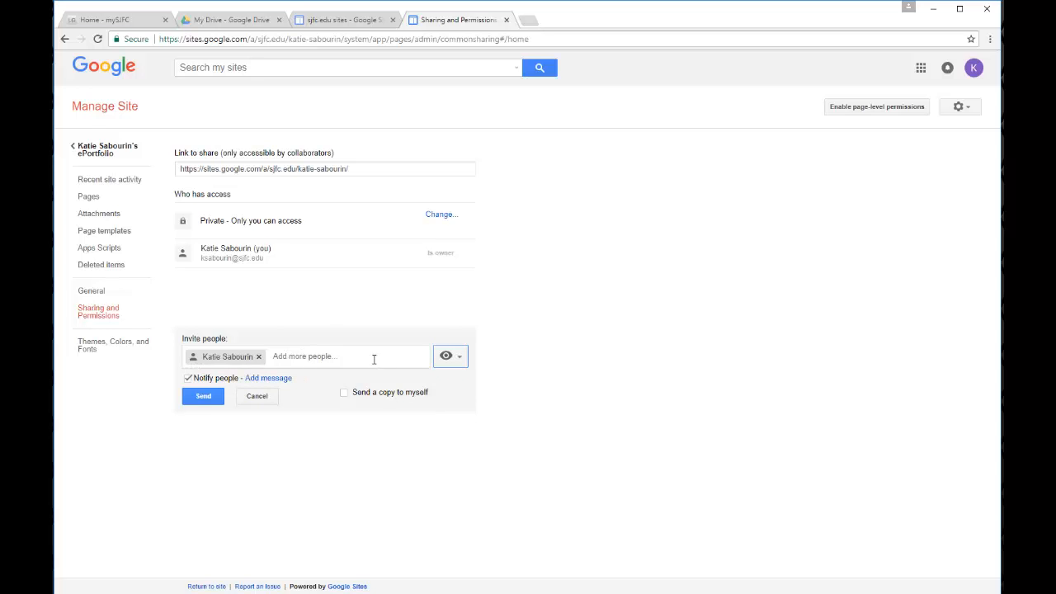
pyautogui.moveTo(369, 358)
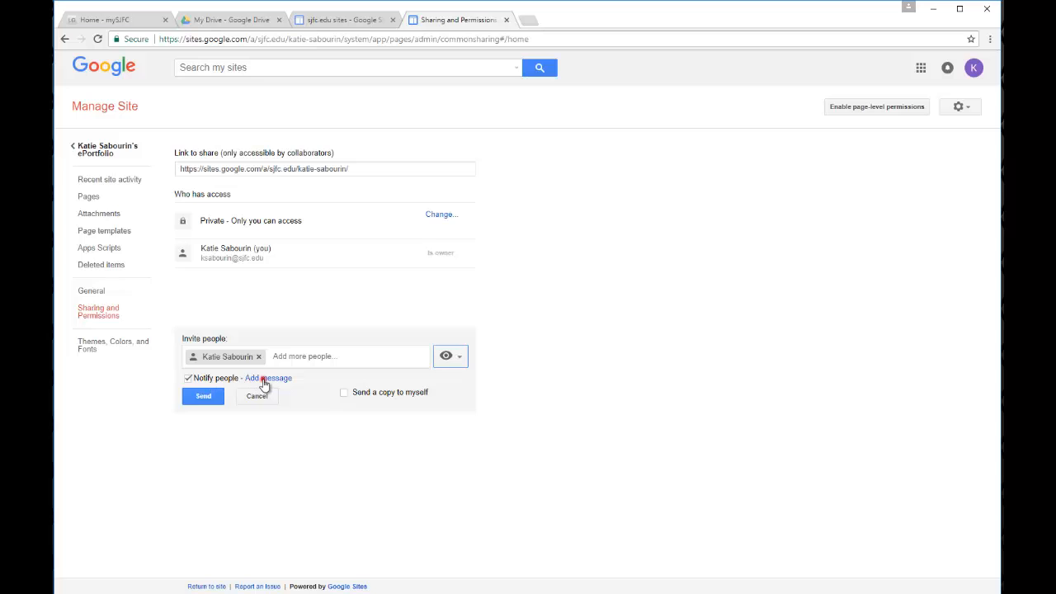
pyautogui.click(269, 378)
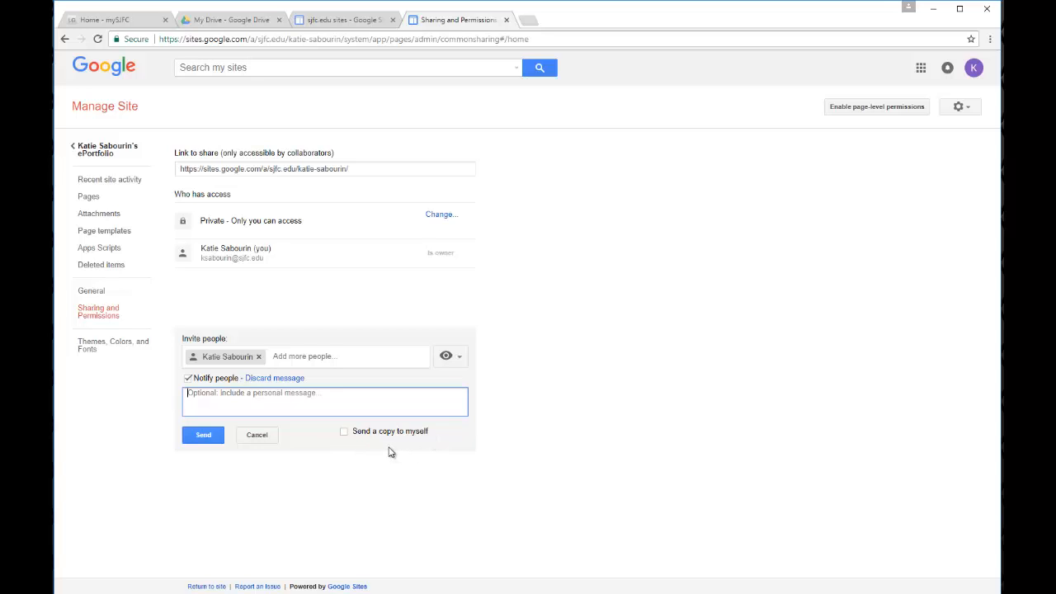
pyautogui.moveTo(242, 361)
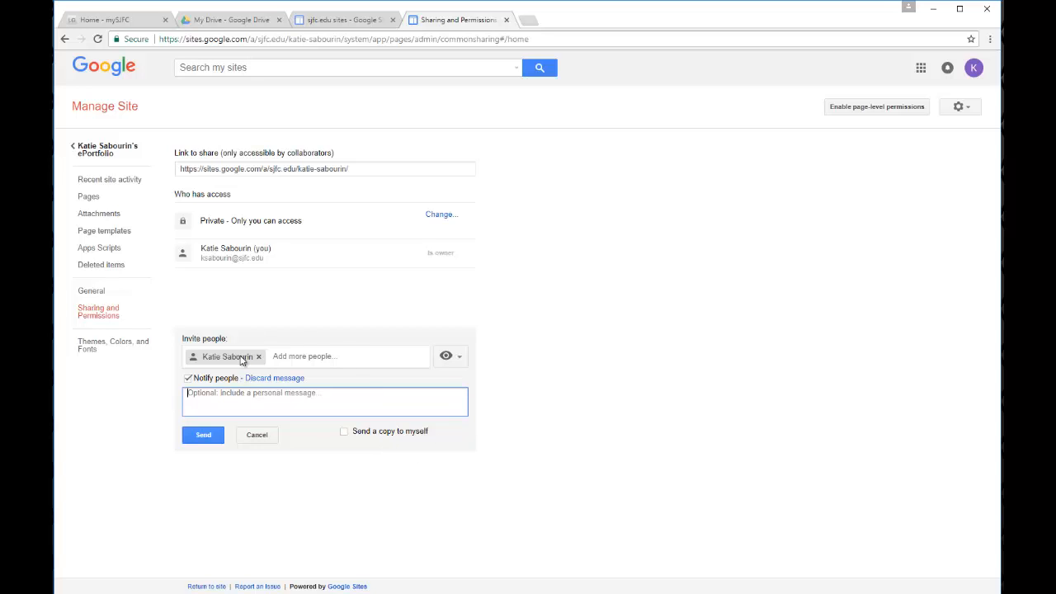
pyautogui.moveTo(325, 439)
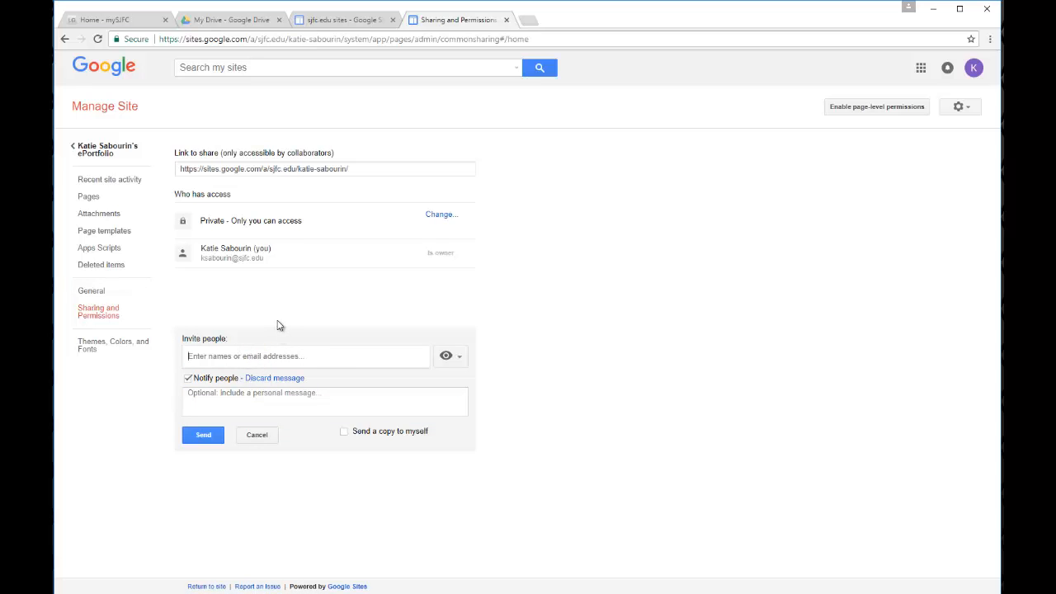
pyautogui.moveTo(328, 229)
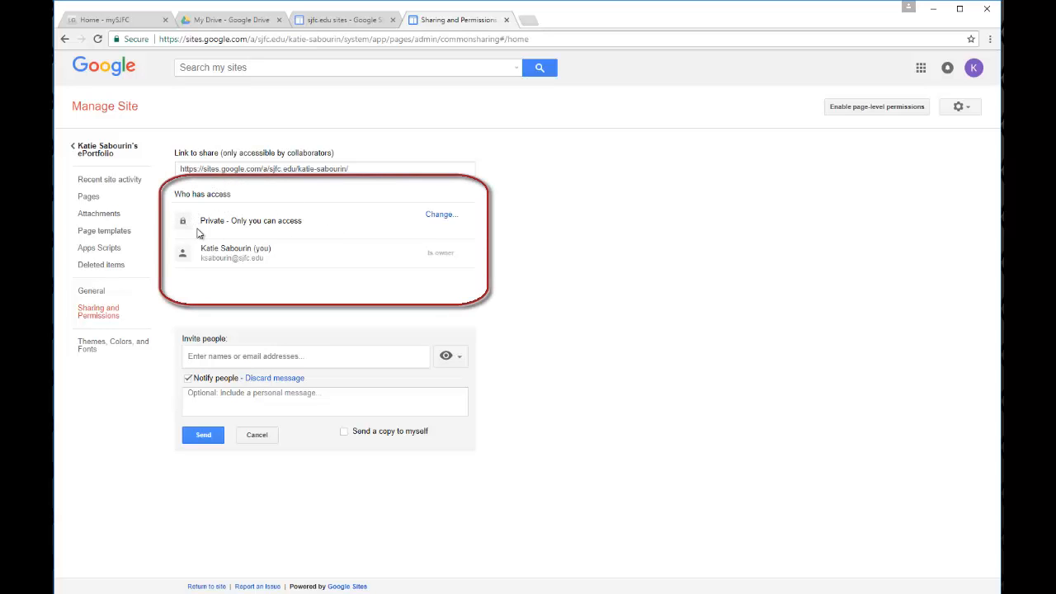
pyautogui.moveTo(236, 268)
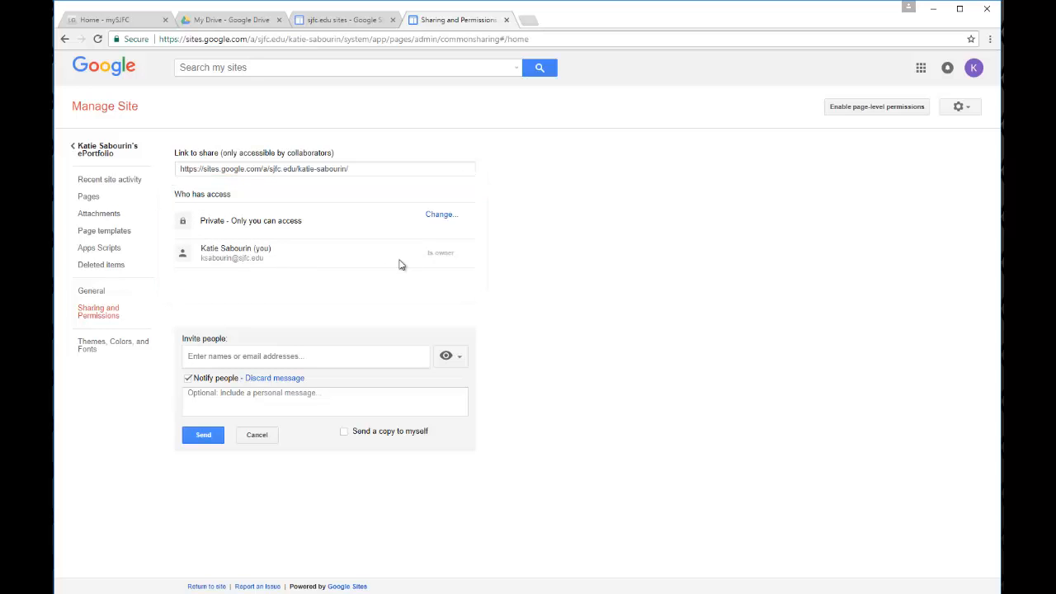
pyautogui.moveTo(278, 233)
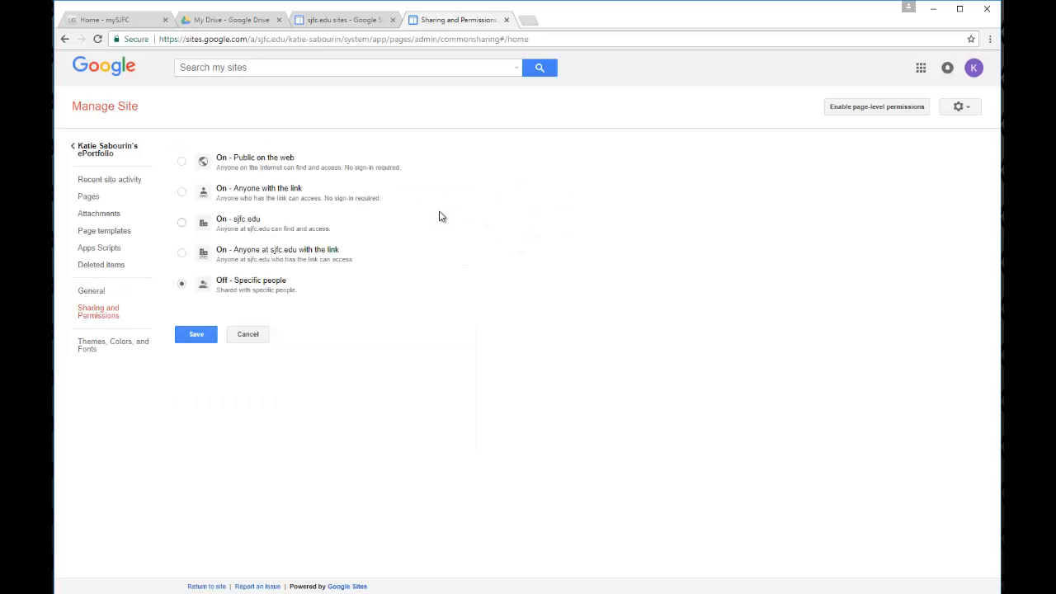
pyautogui.moveTo(462, 215)
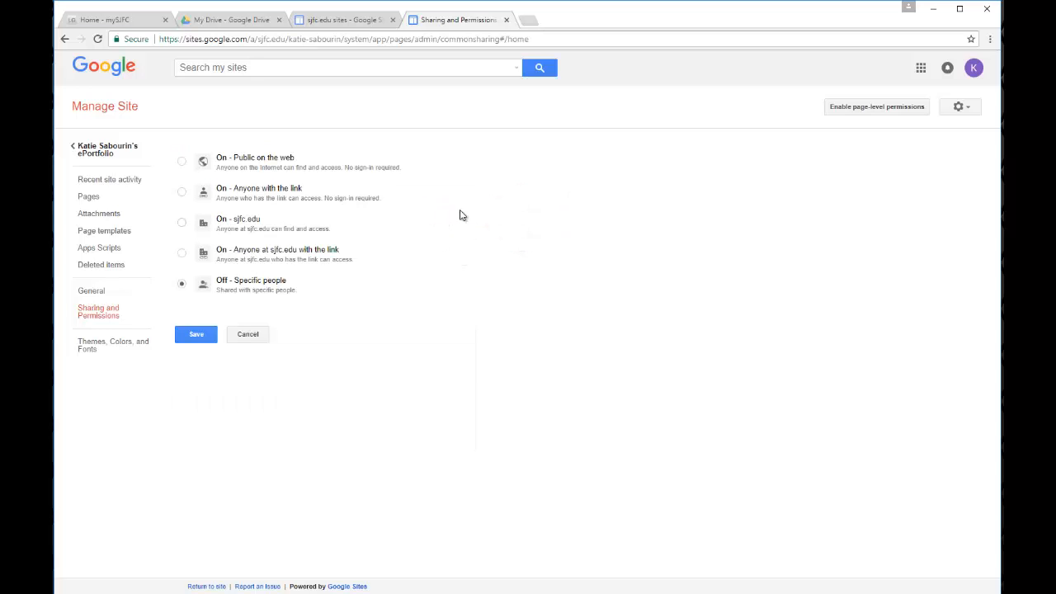
pyautogui.moveTo(368, 309)
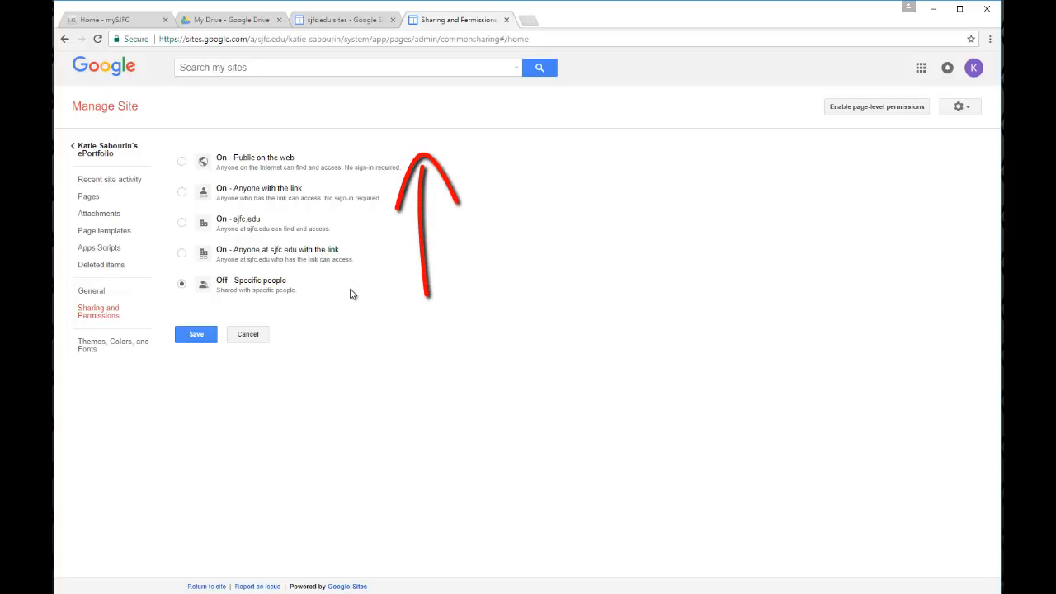
pyautogui.moveTo(367, 265)
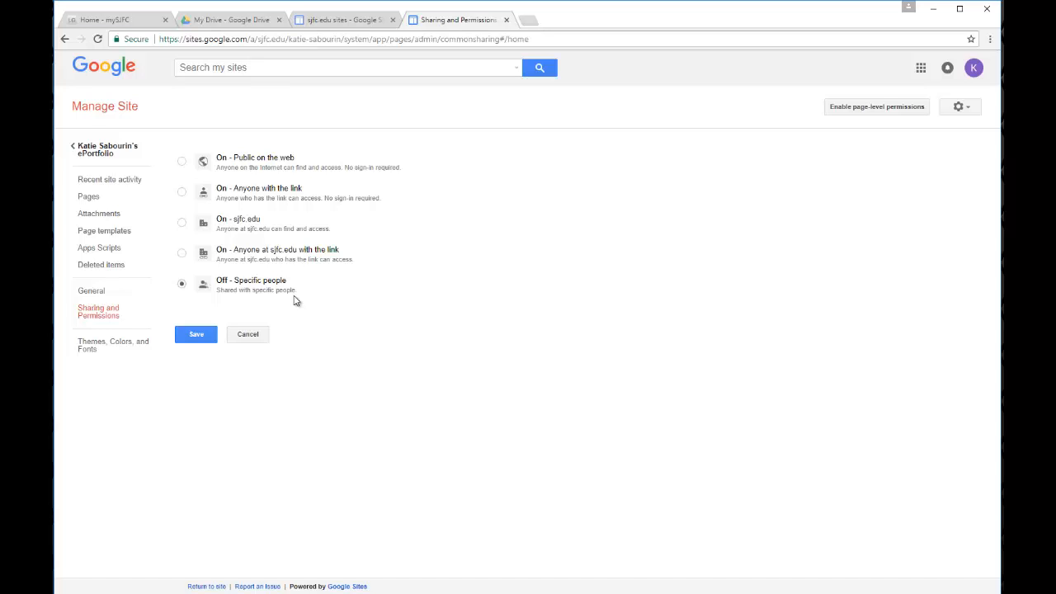
pyautogui.moveTo(295, 270)
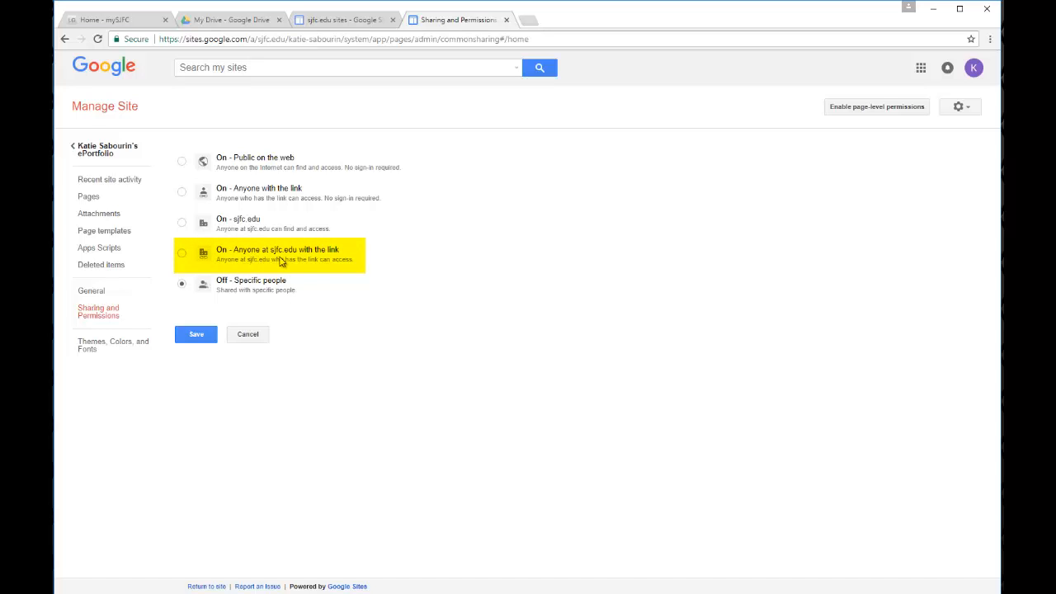
pyautogui.moveTo(293, 260)
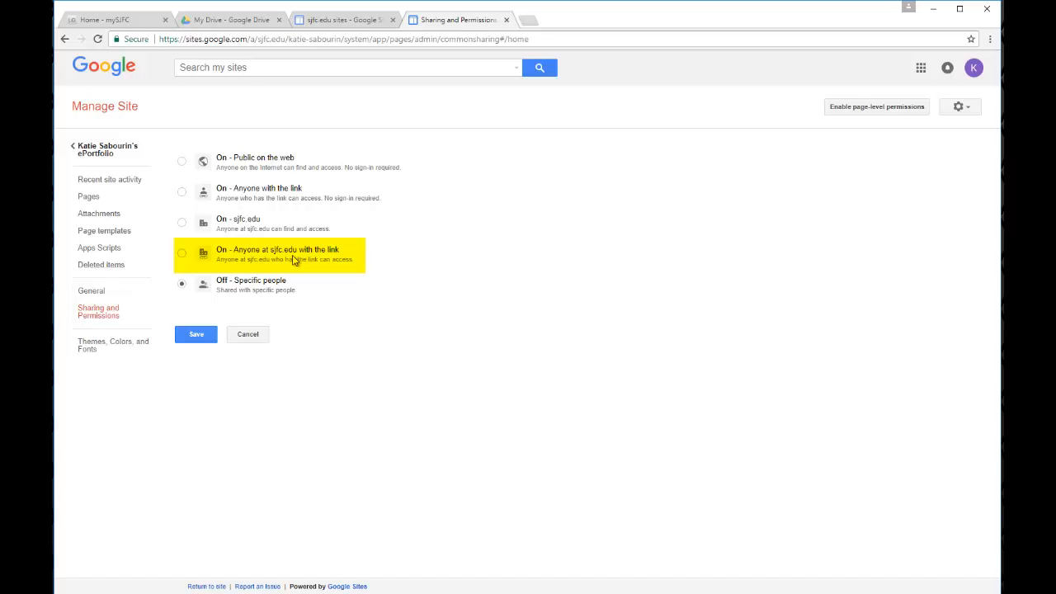
pyautogui.moveTo(342, 258)
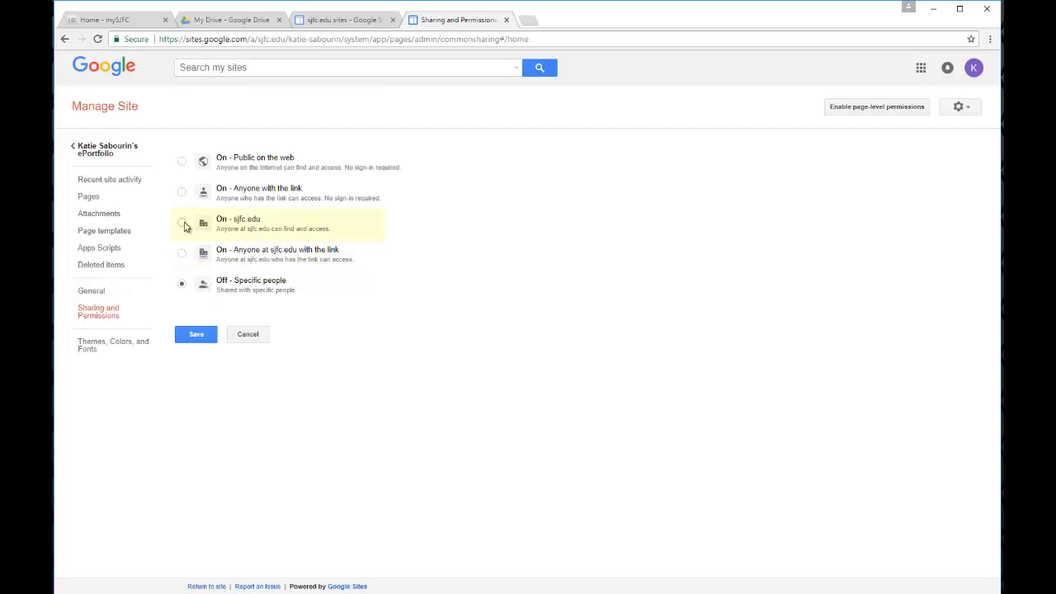
# Switch site visibility to 'On - sjfc.edu', then to 'On - Anyone with the link'
pyautogui.click(182, 222)
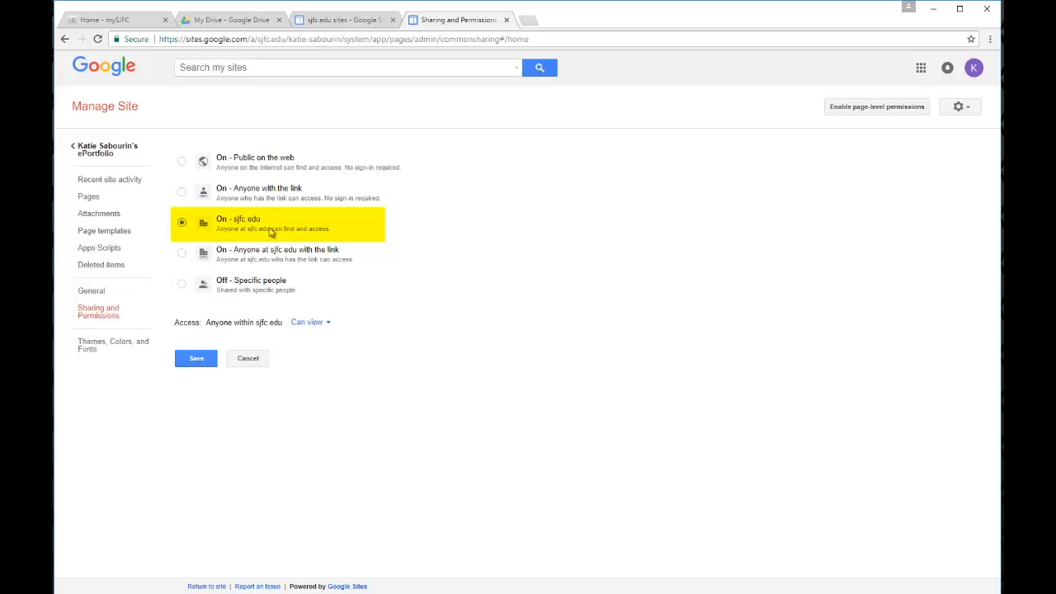
pyautogui.moveTo(360, 230)
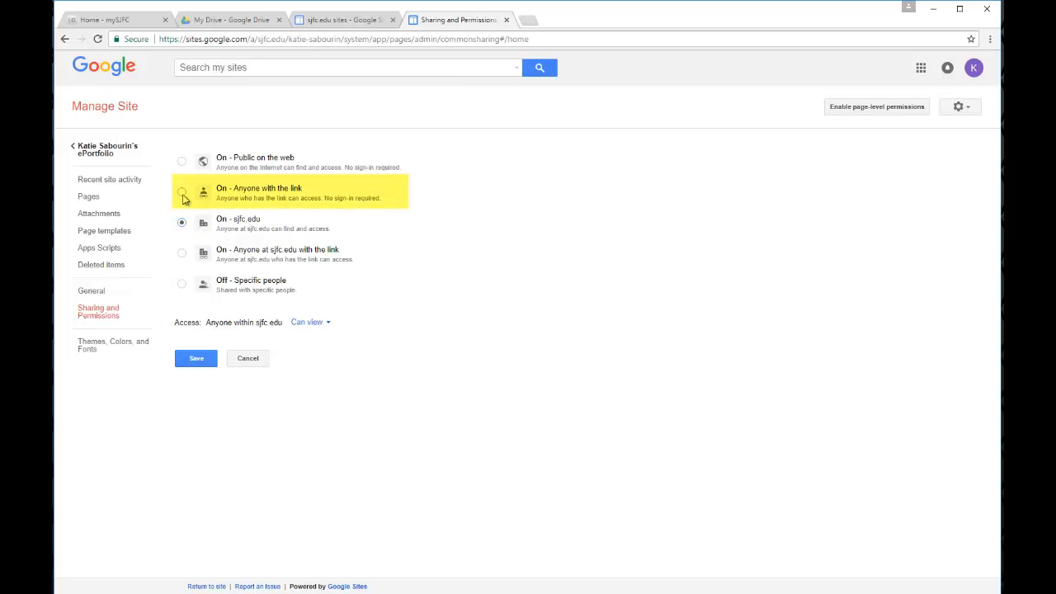
pyautogui.click(182, 192)
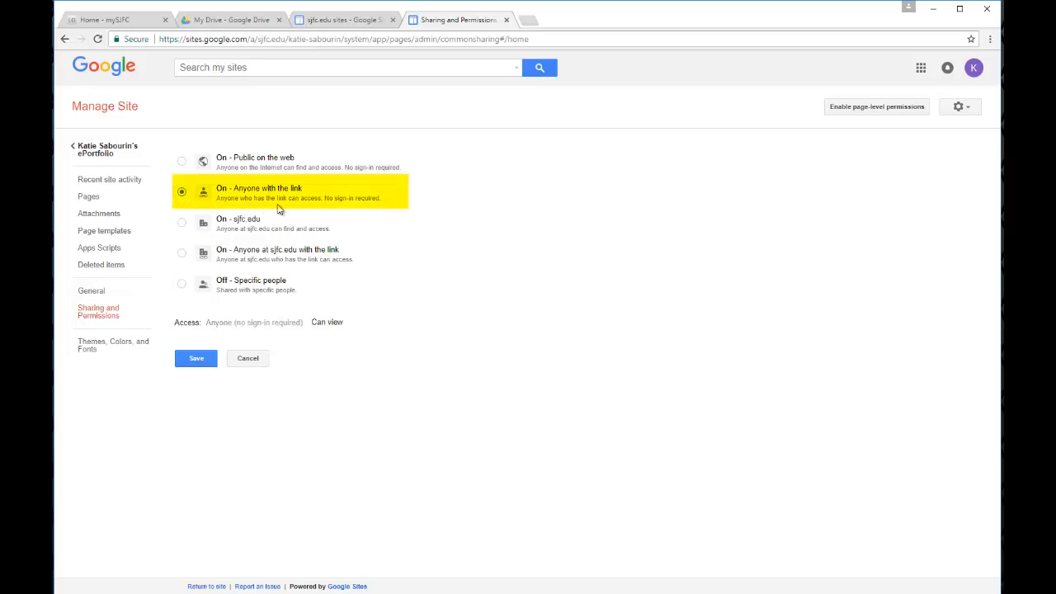
pyautogui.moveTo(316, 208)
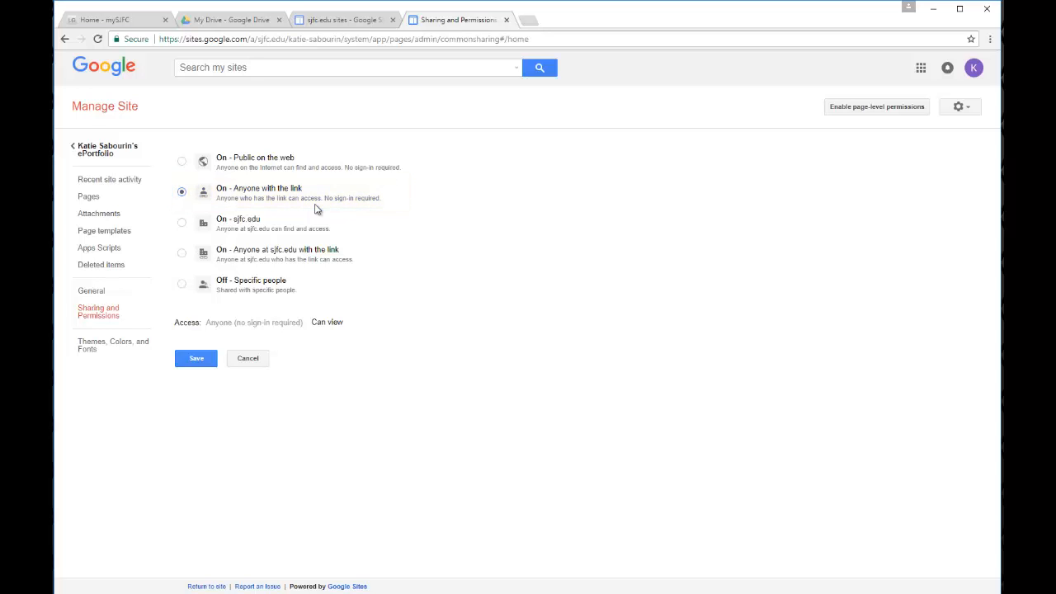
pyautogui.moveTo(186, 169)
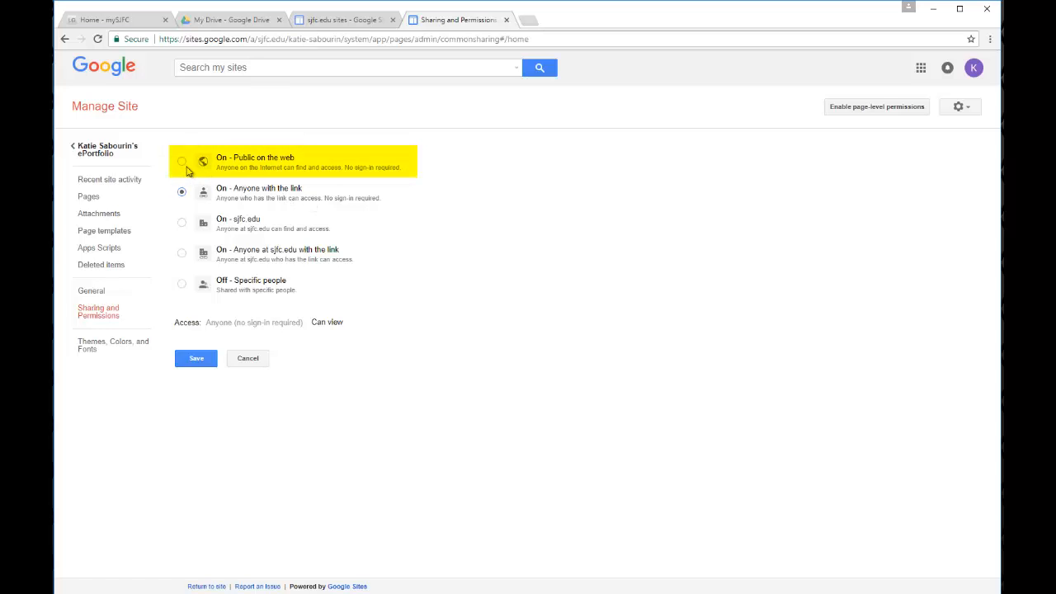
pyautogui.click(181, 161)
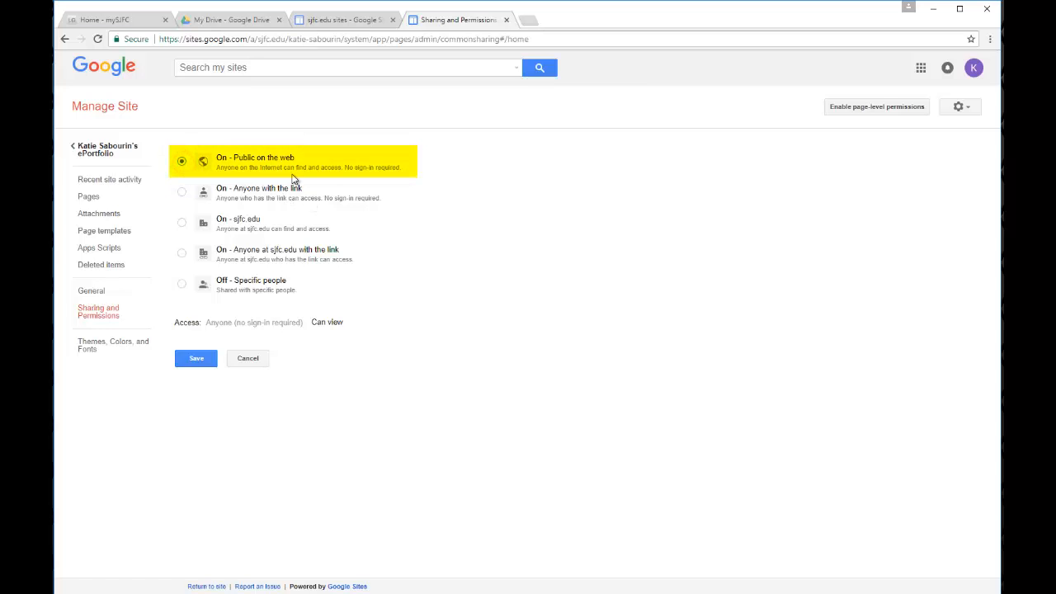
pyautogui.moveTo(344, 179)
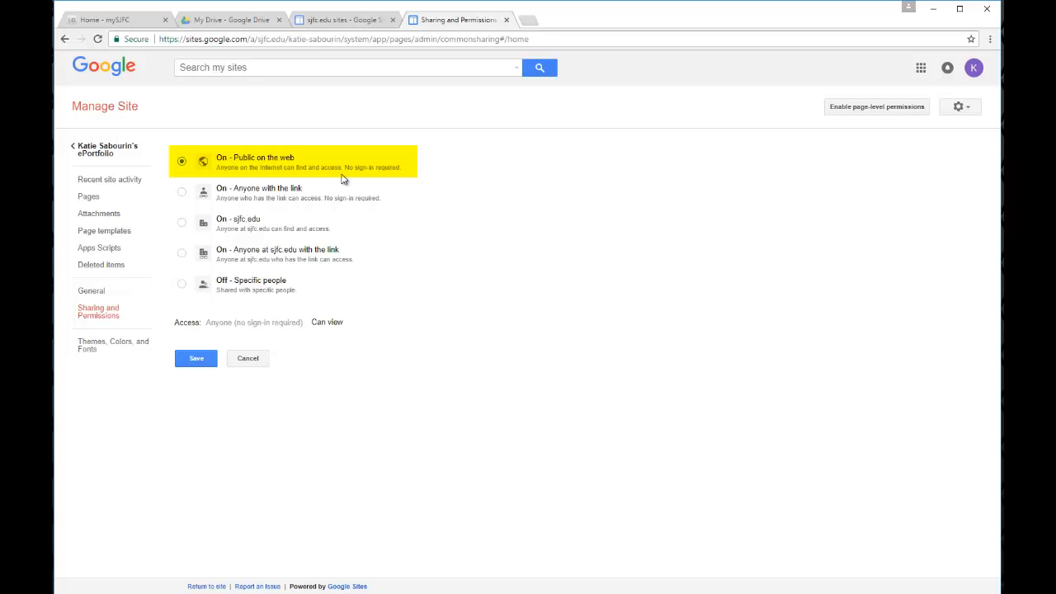
pyautogui.moveTo(344, 180)
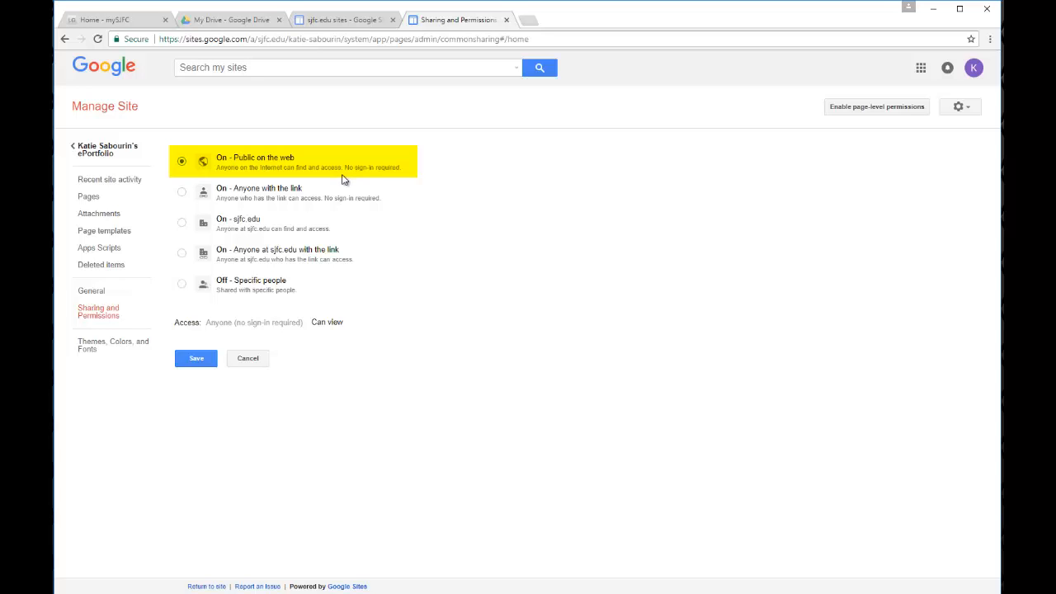
pyautogui.moveTo(198, 176)
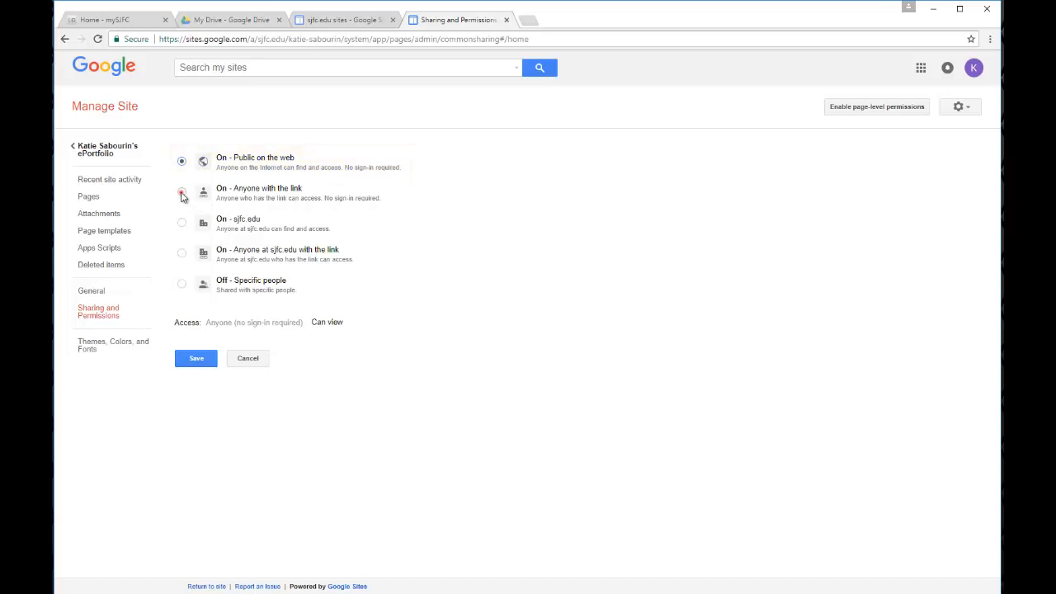
pyautogui.click(181, 193)
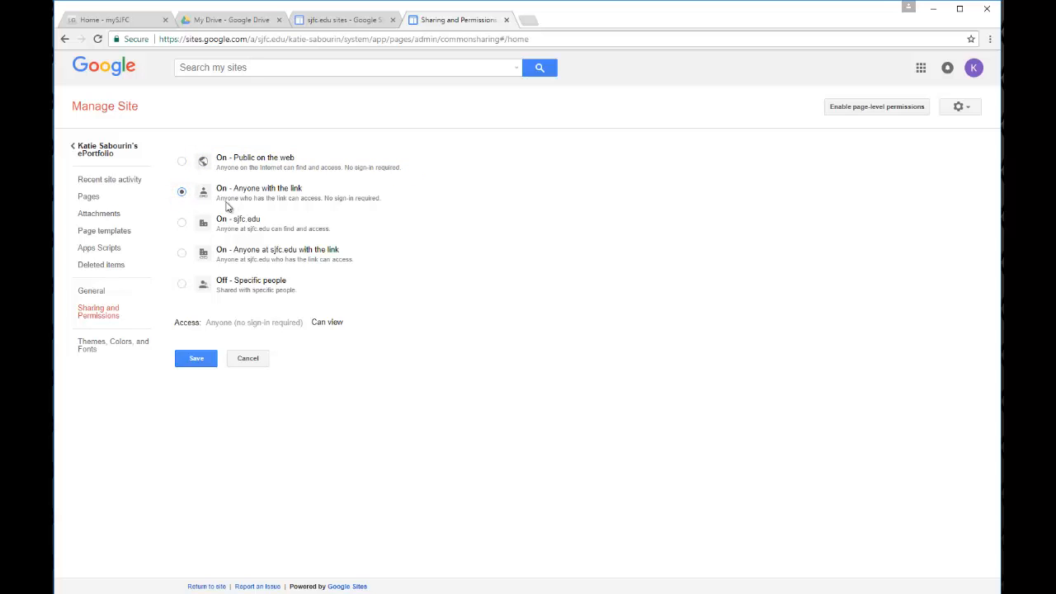
pyautogui.moveTo(240, 207)
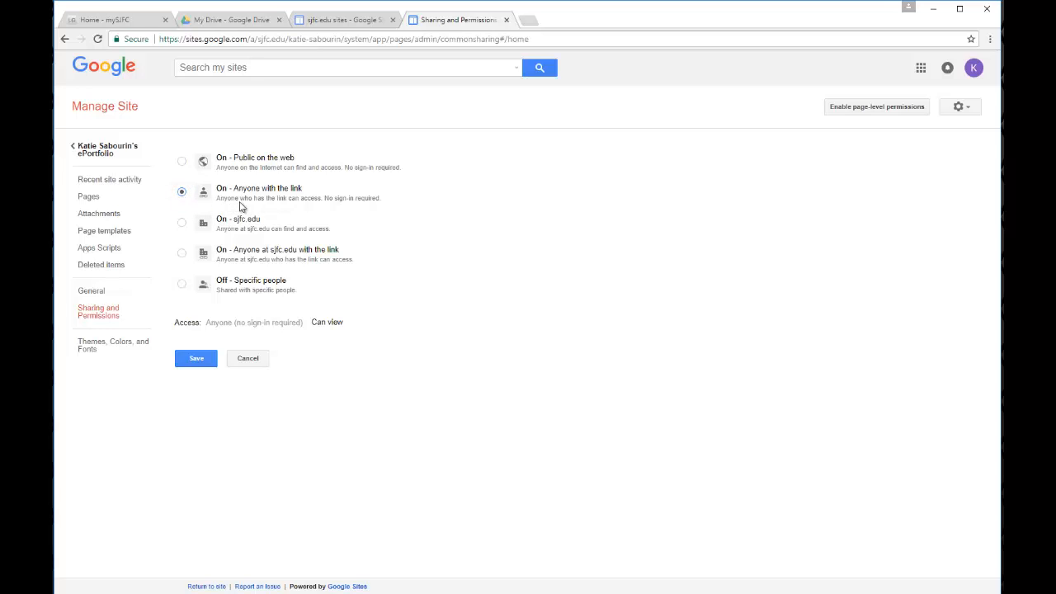
pyautogui.moveTo(318, 208)
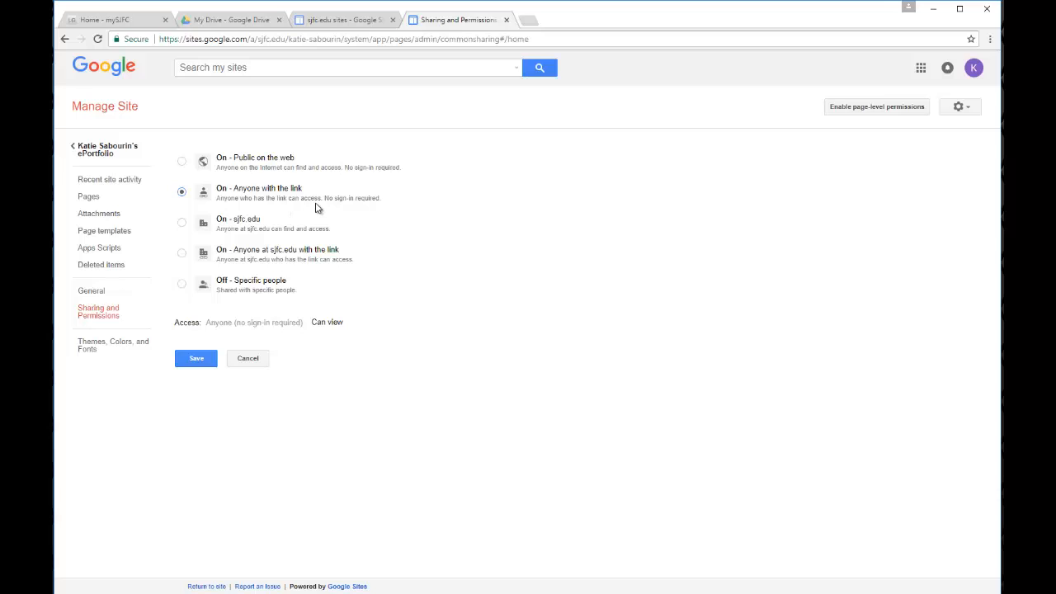
pyautogui.moveTo(302, 212)
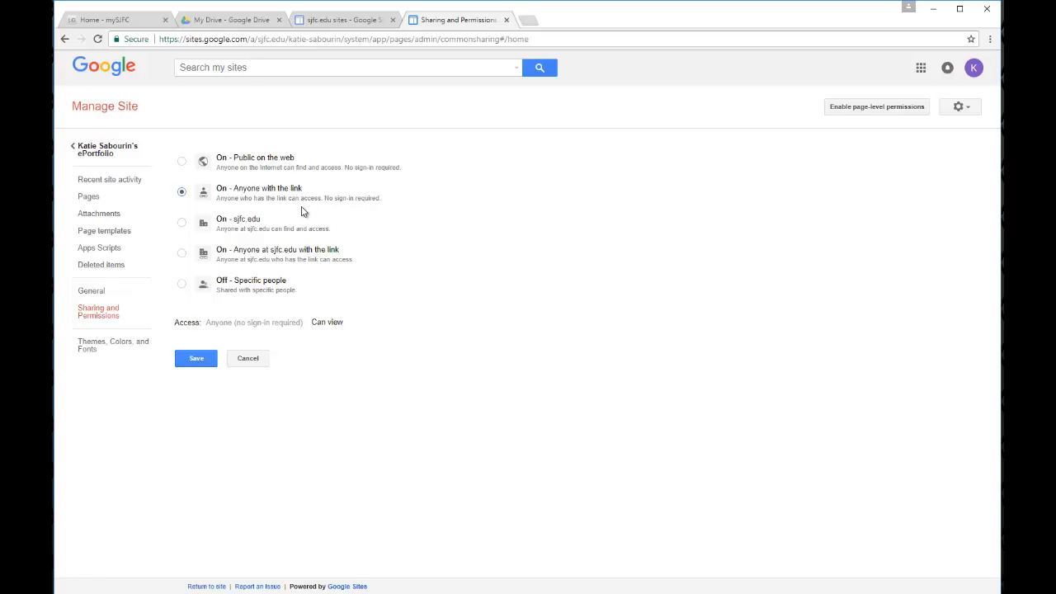
pyautogui.moveTo(200, 224)
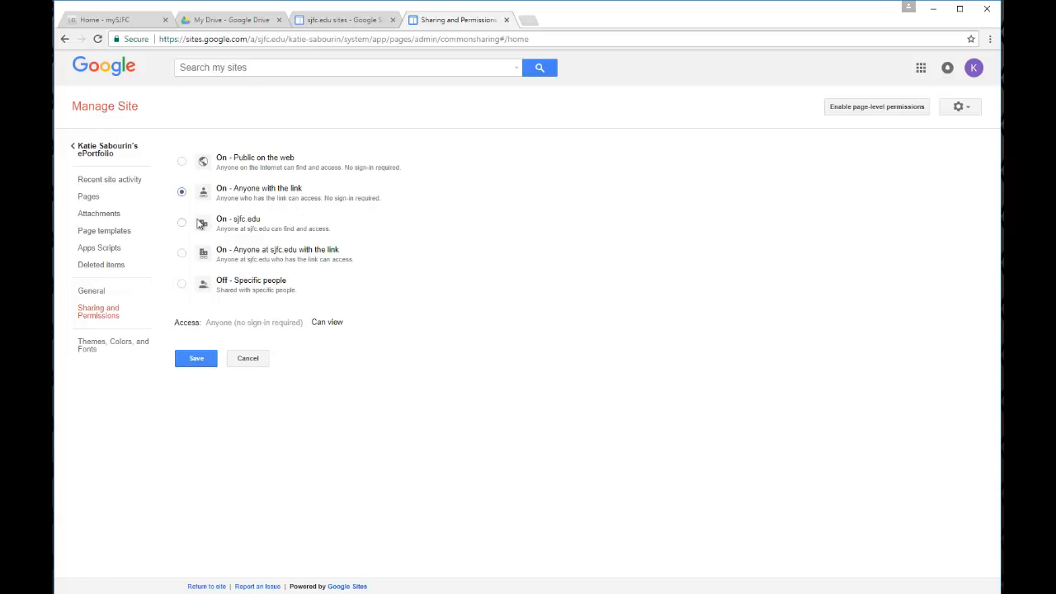
pyautogui.moveTo(185, 228)
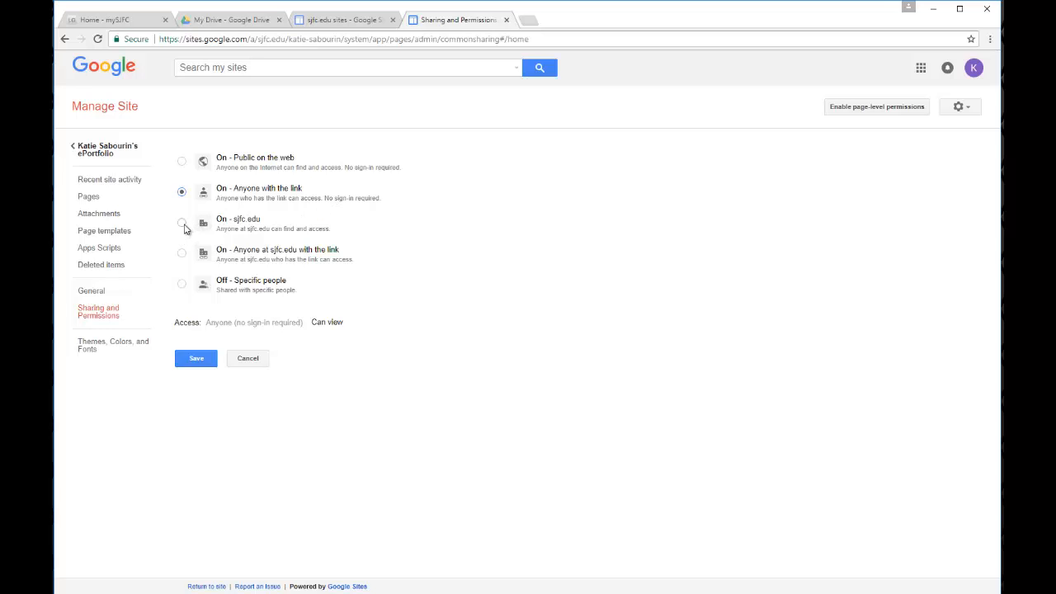
# Set visibility to 'On - sjfc.edu' and confirm access reads 'Can view'
pyautogui.click(182, 222)
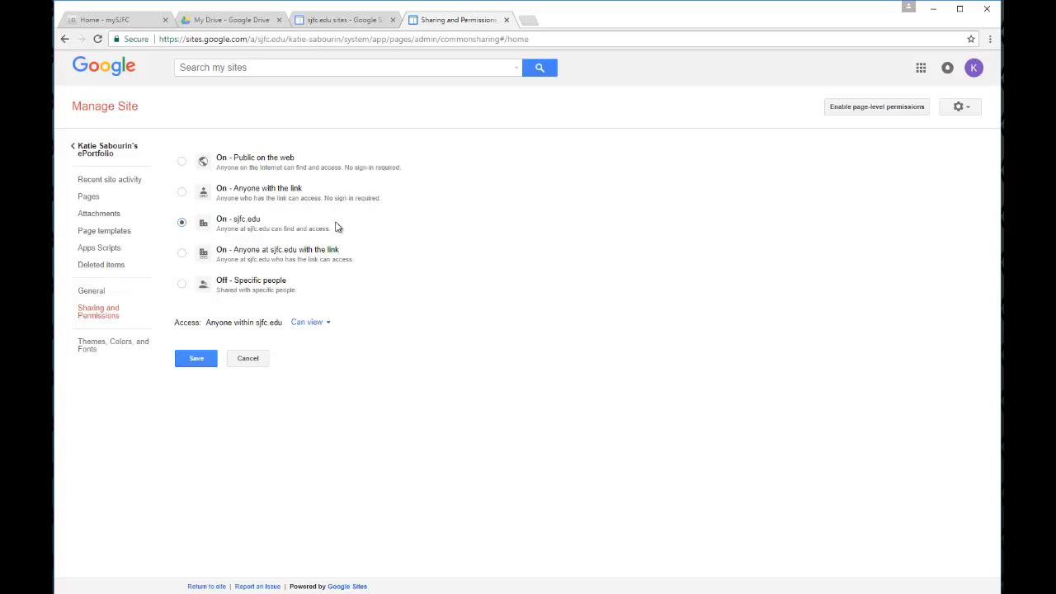
pyautogui.moveTo(266, 241)
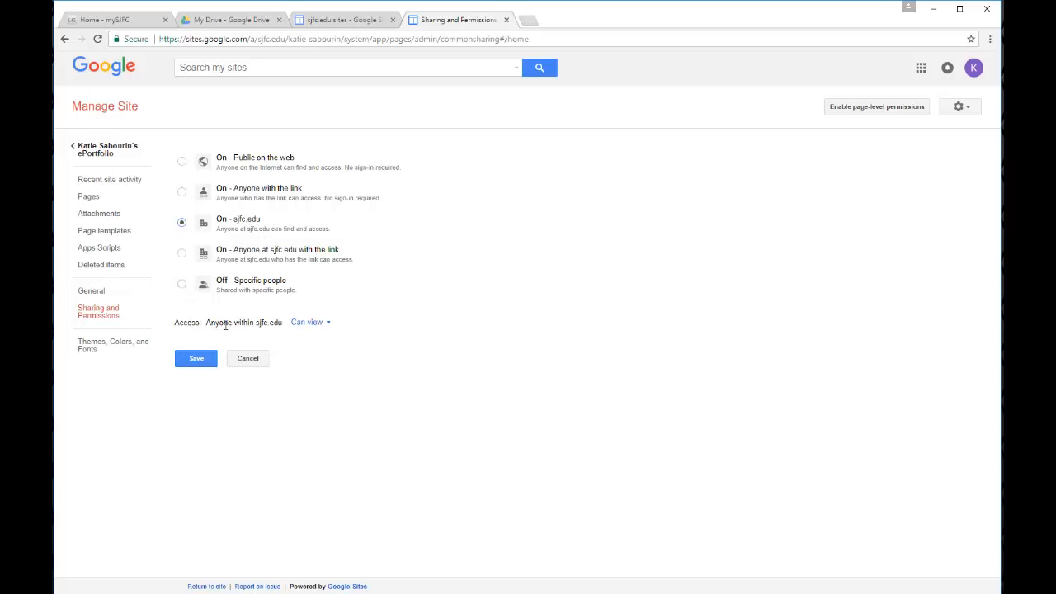
pyautogui.click(328, 322)
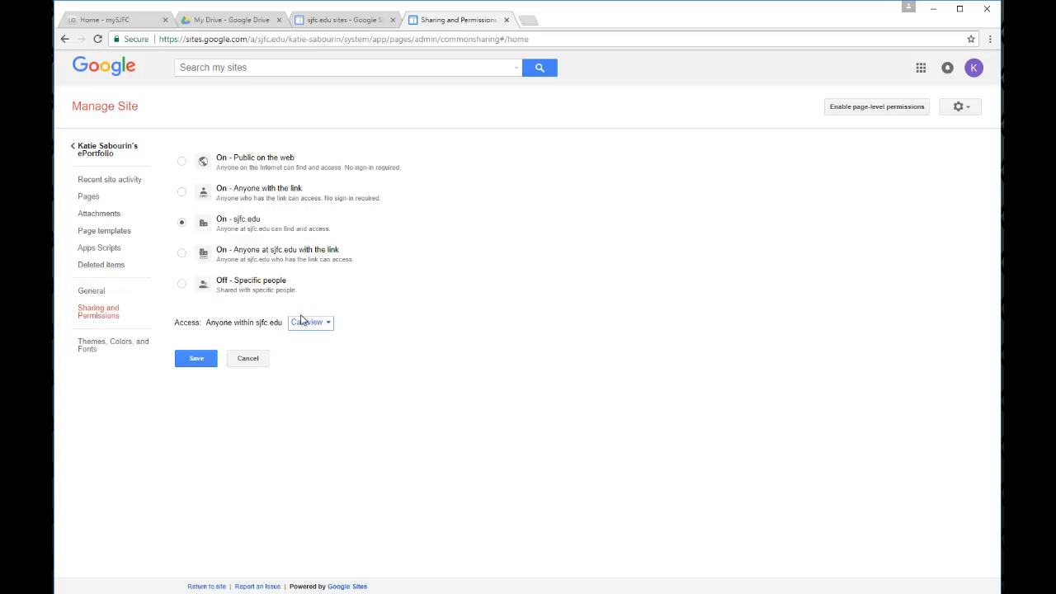
pyautogui.click(195, 358)
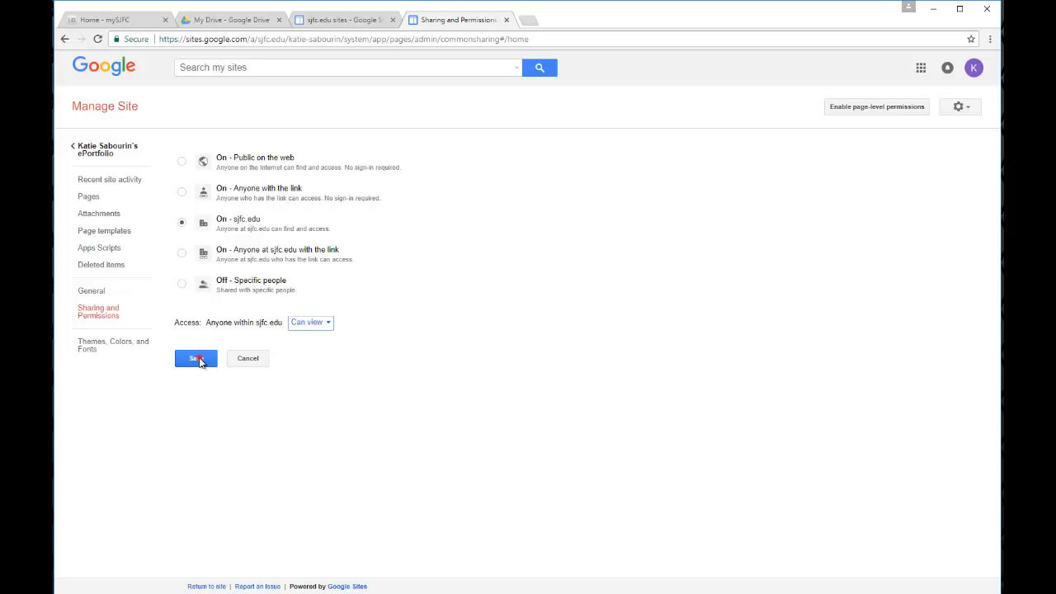
# Save the sjfc.edu view-only setting and return to the ePortfolio home page
pyautogui.click(196, 358)
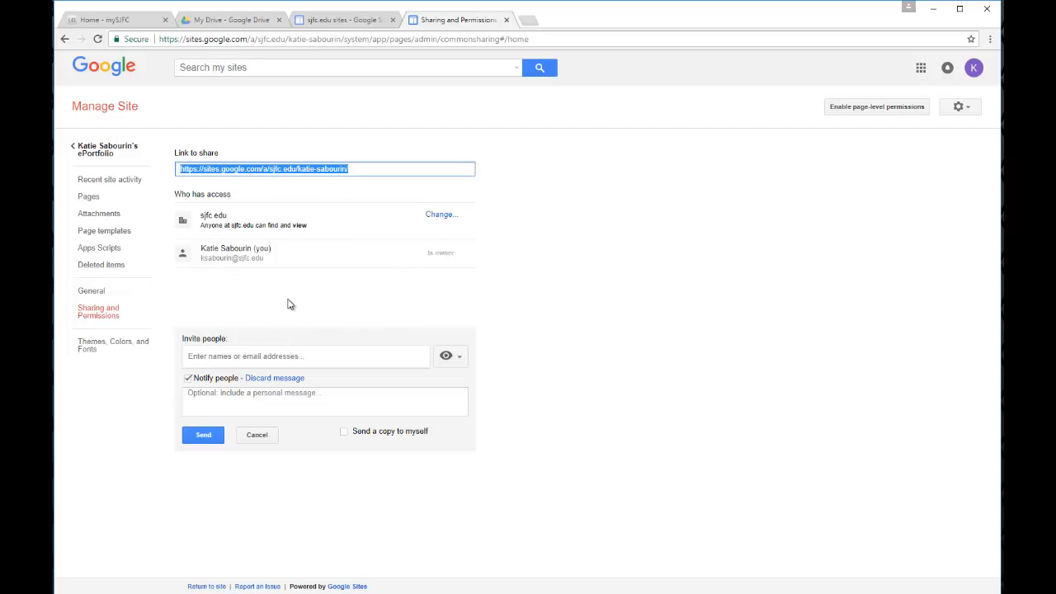
pyautogui.moveTo(220, 206)
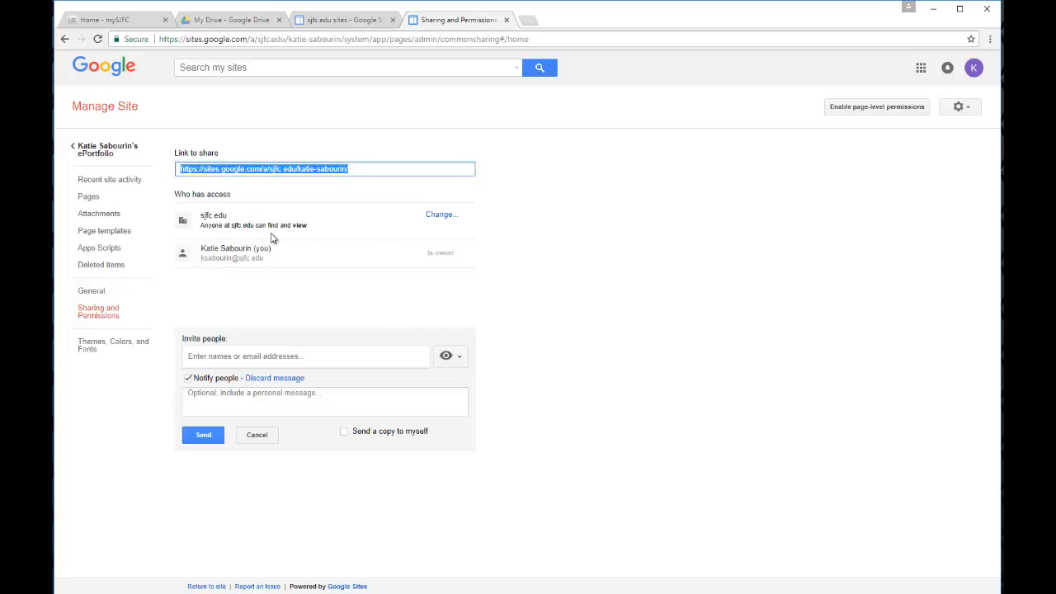
pyautogui.moveTo(317, 238)
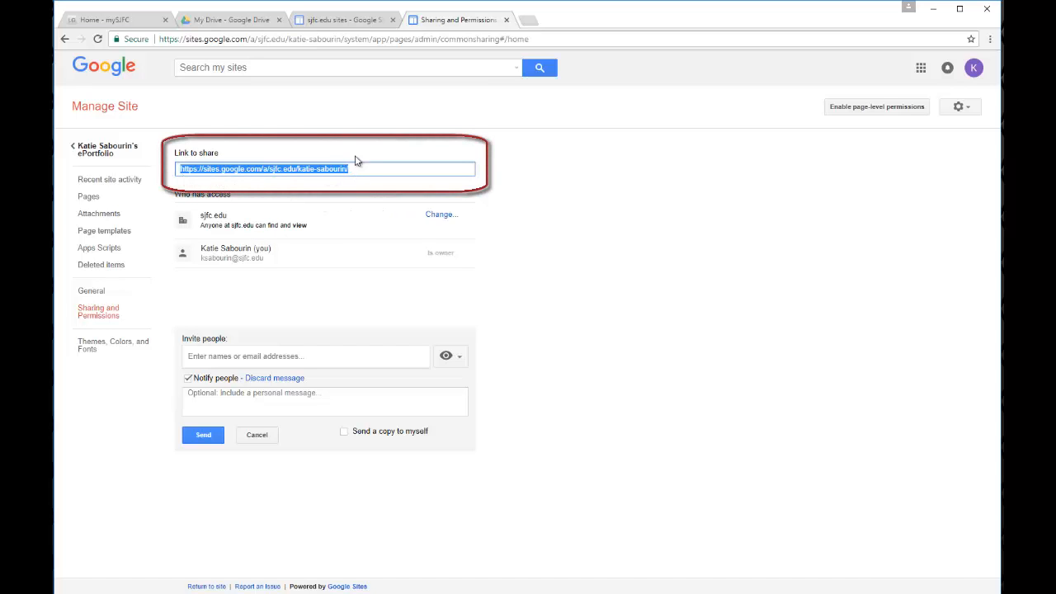
pyautogui.moveTo(307, 187)
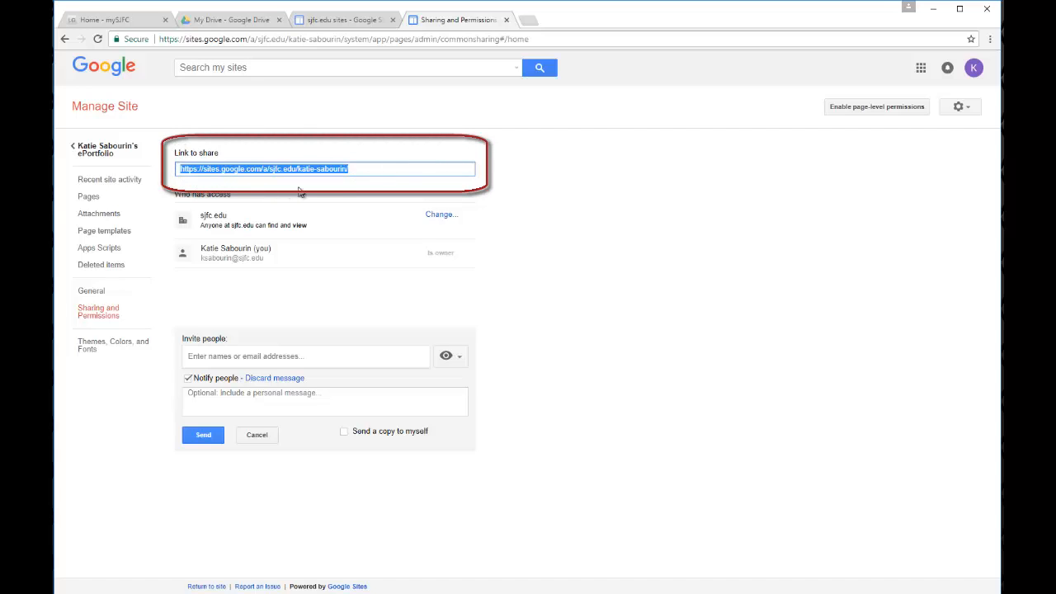
pyautogui.moveTo(346, 185)
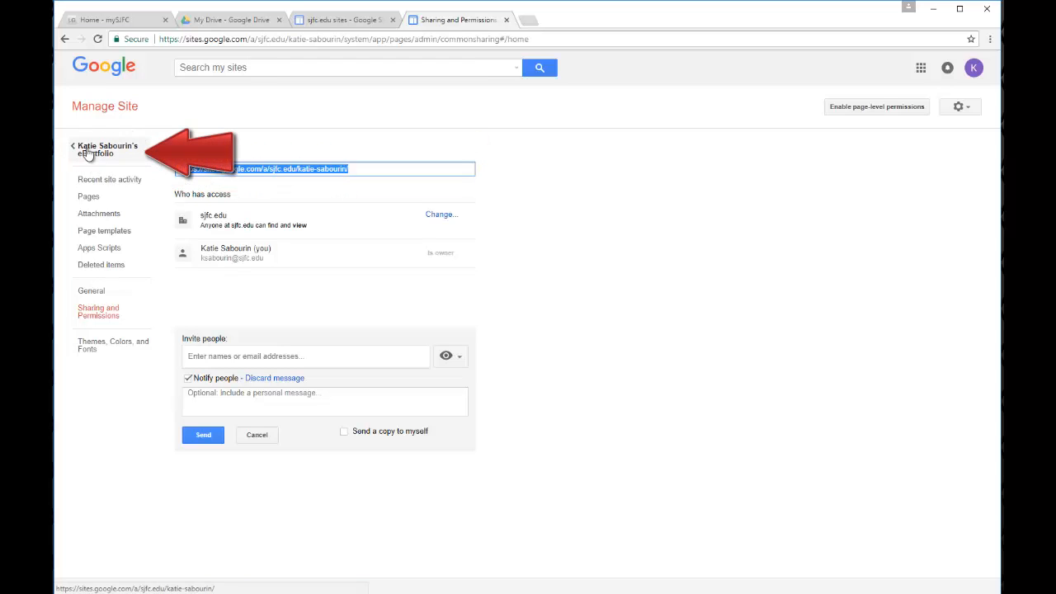
pyautogui.click(106, 150)
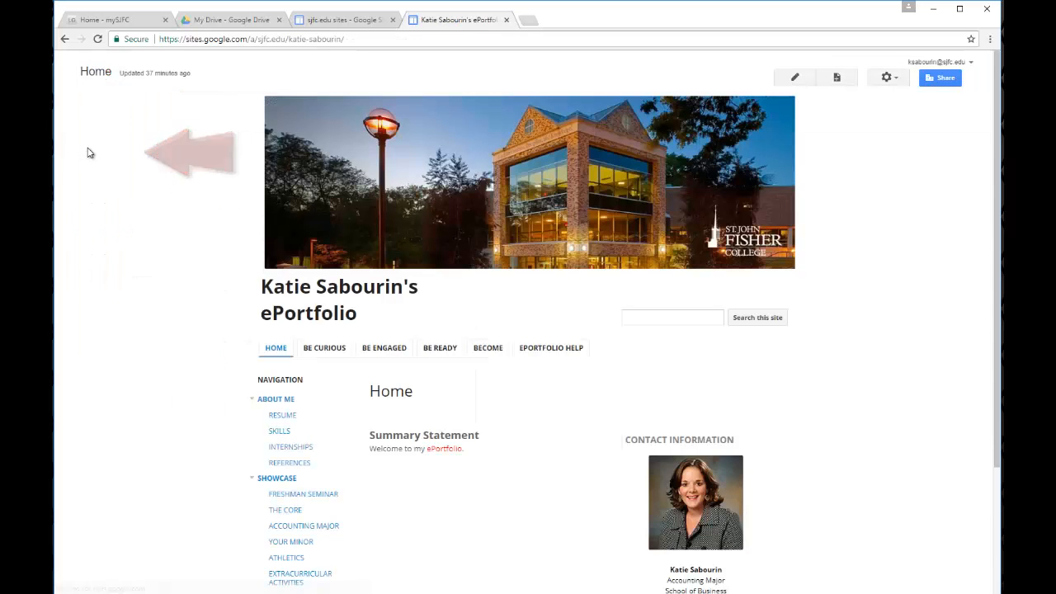